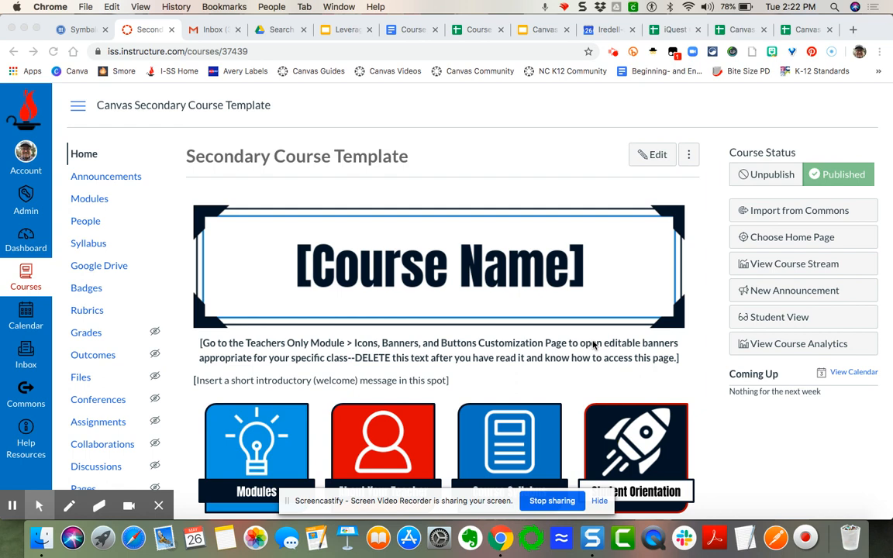
mouse_move(552, 358)
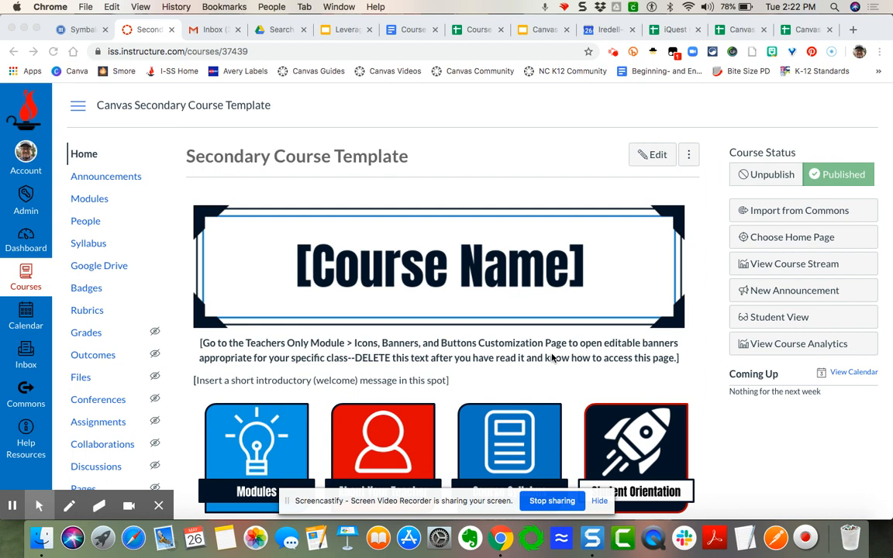
mouse_move(484, 391)
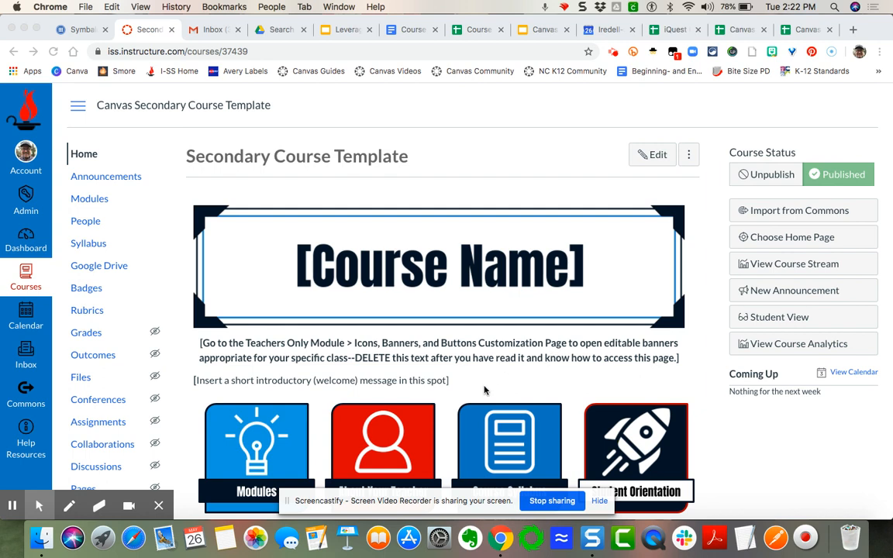
Step: Open the Course Syllabus page and scroll through its three layout options
scroll(down, 3)
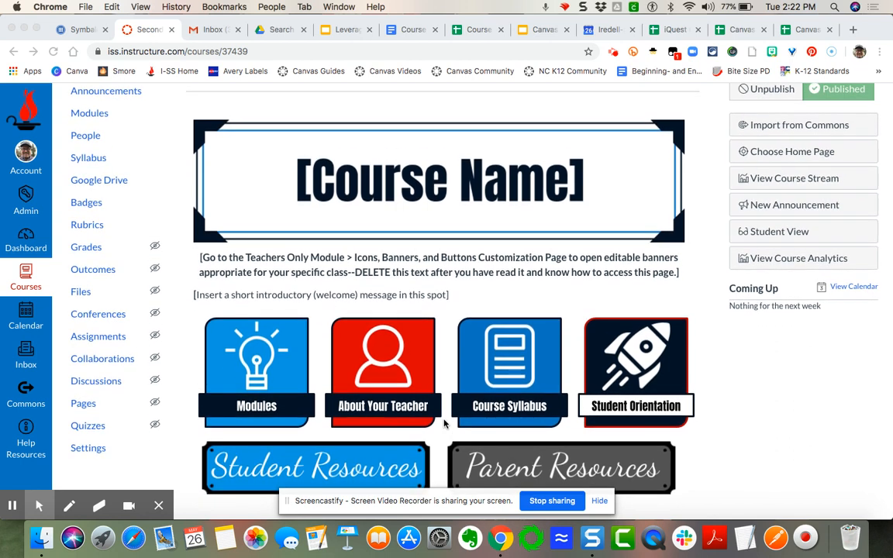
mouse_move(475, 443)
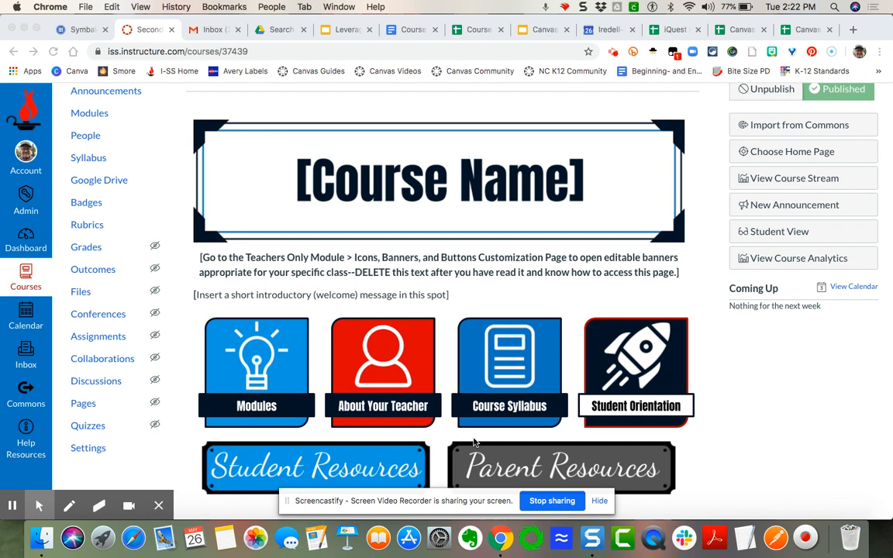
mouse_move(452, 415)
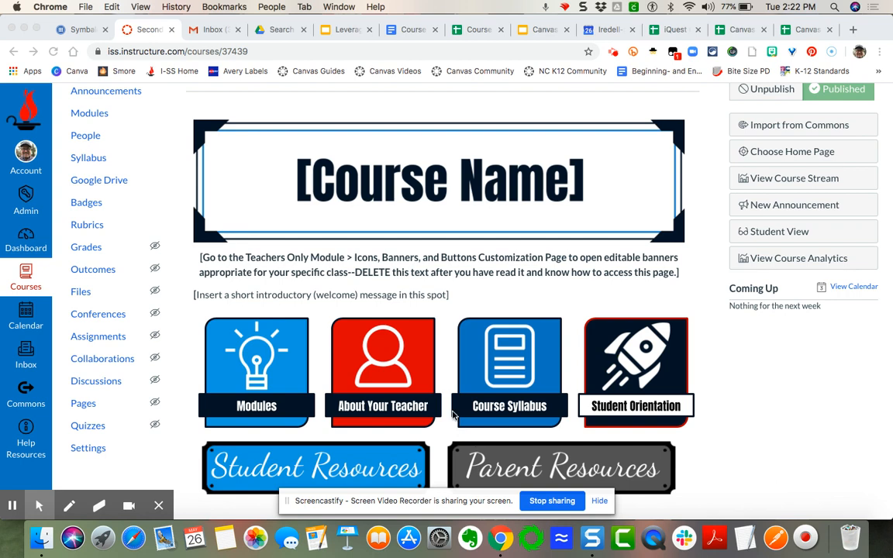
mouse_move(303, 228)
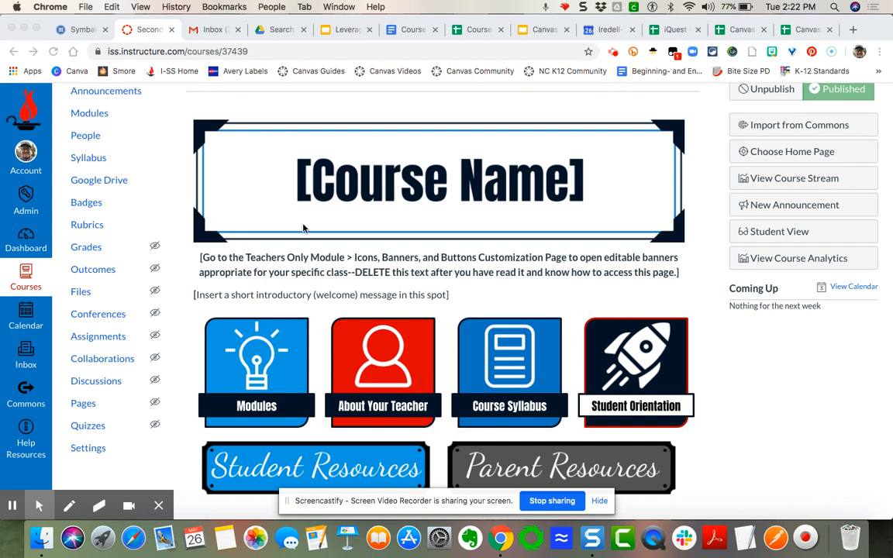
mouse_move(279, 313)
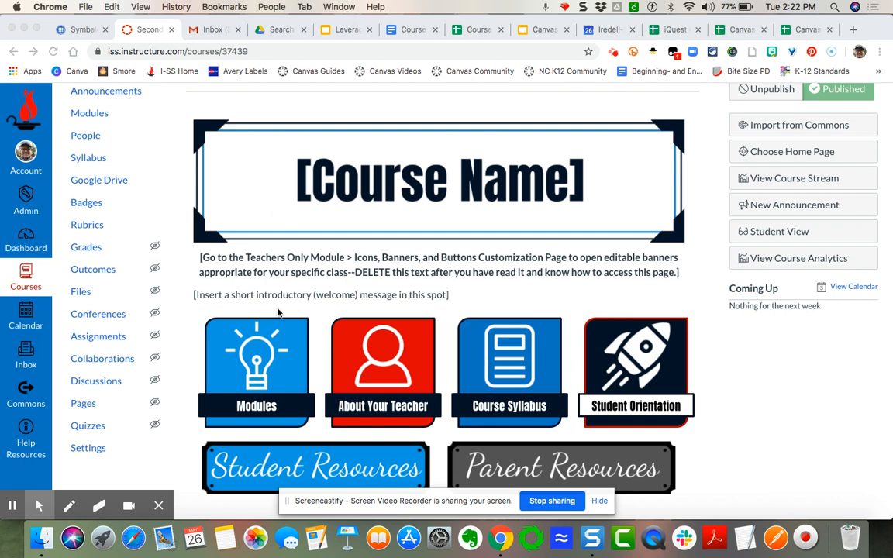
mouse_move(228, 462)
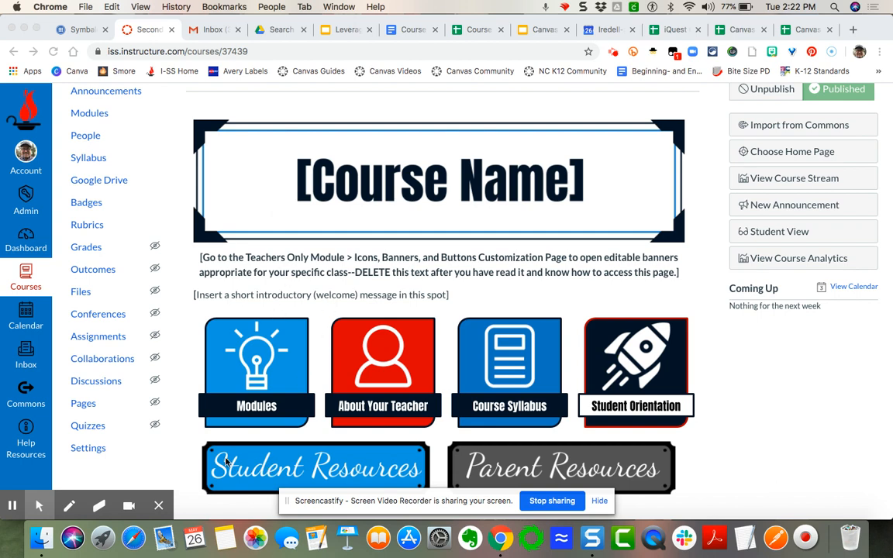
mouse_move(243, 457)
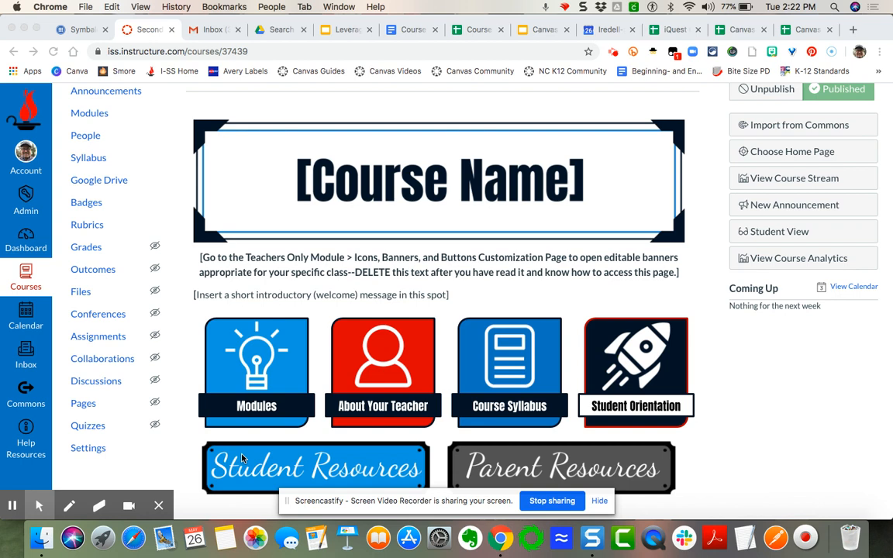
mouse_move(260, 437)
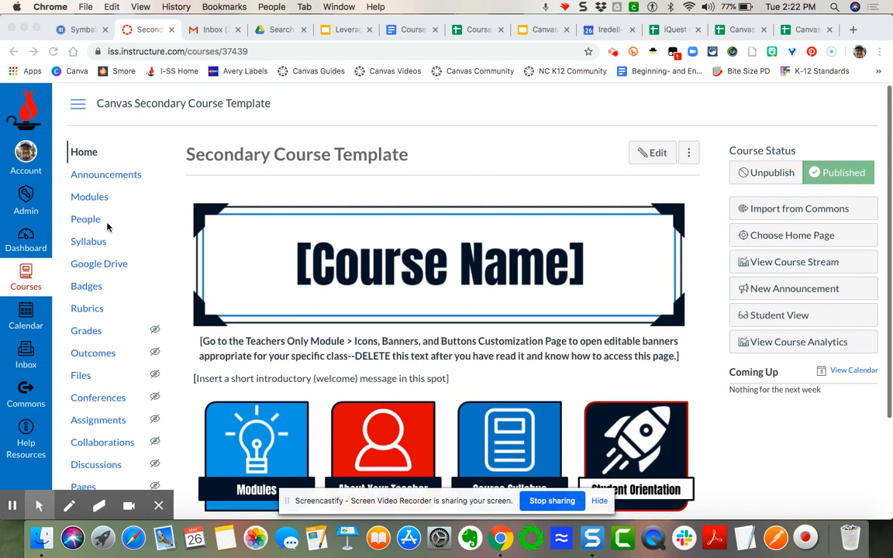
click(89, 242)
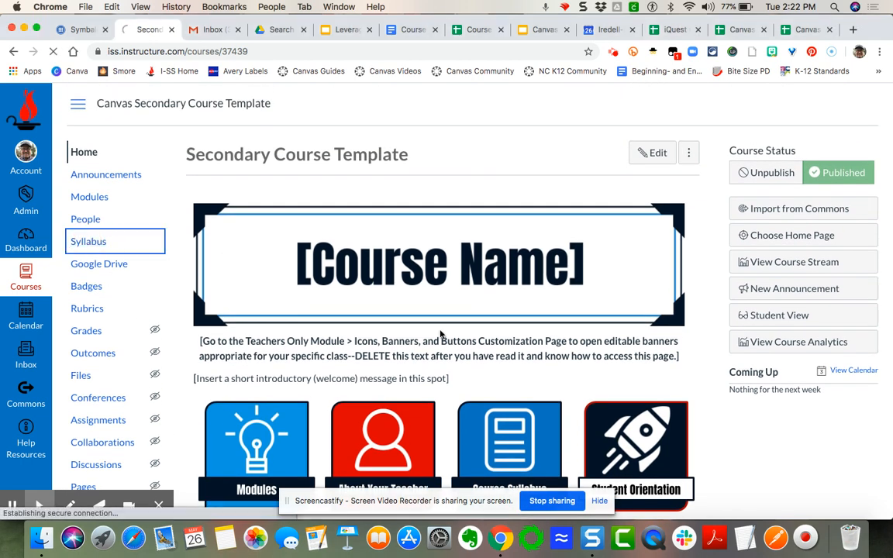
click(89, 242)
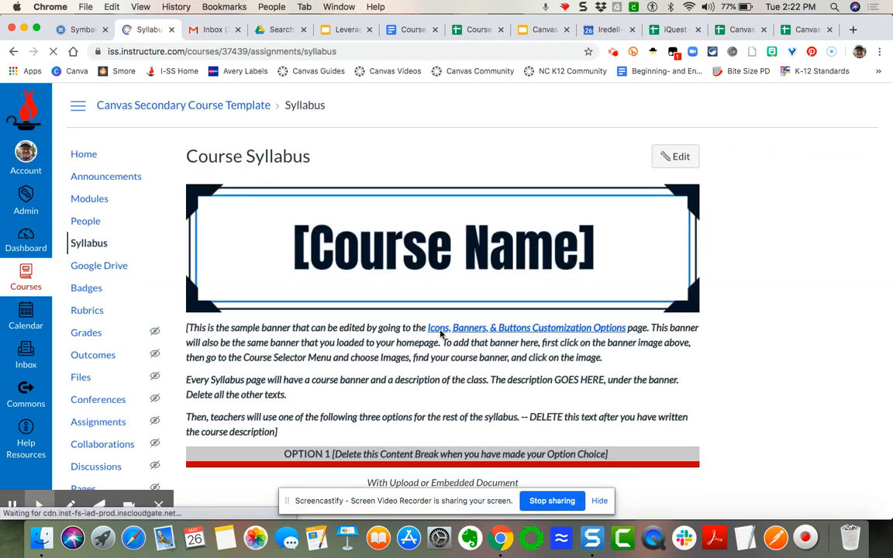
scroll(down, 3)
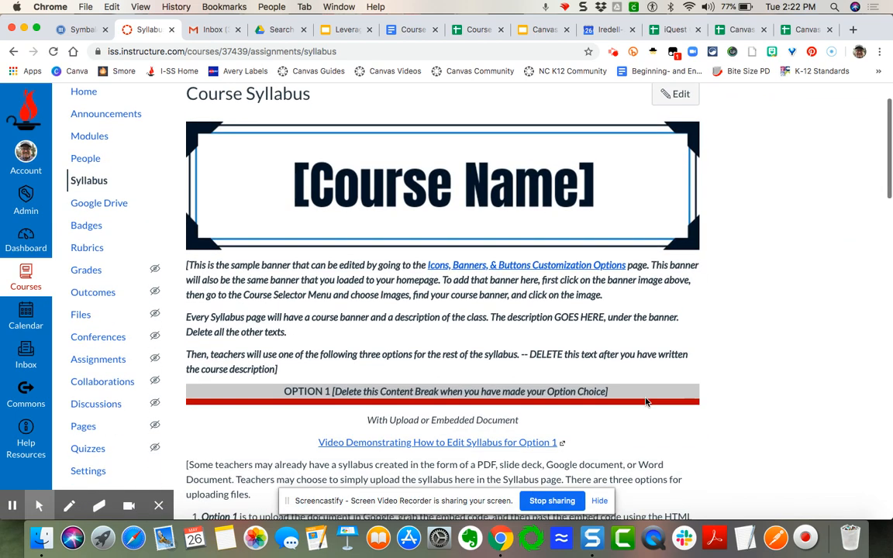
scroll(down, 3)
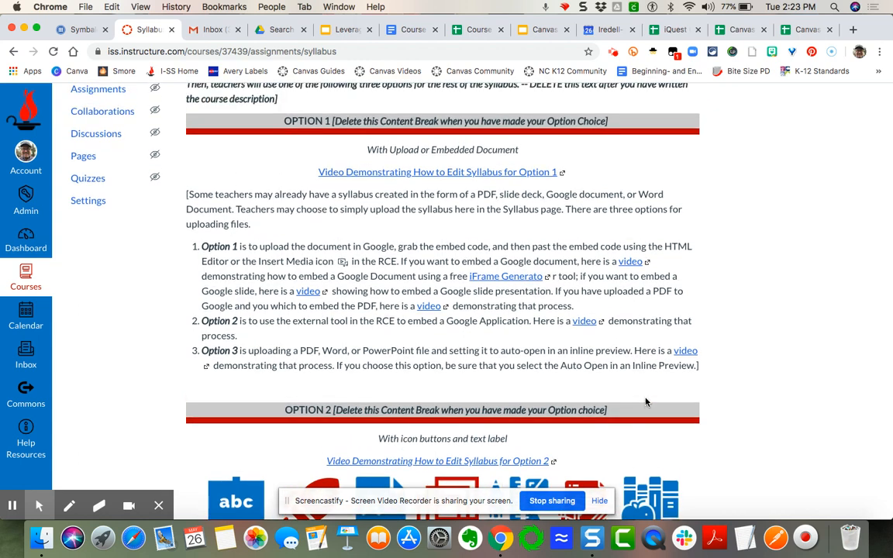
mouse_move(682, 403)
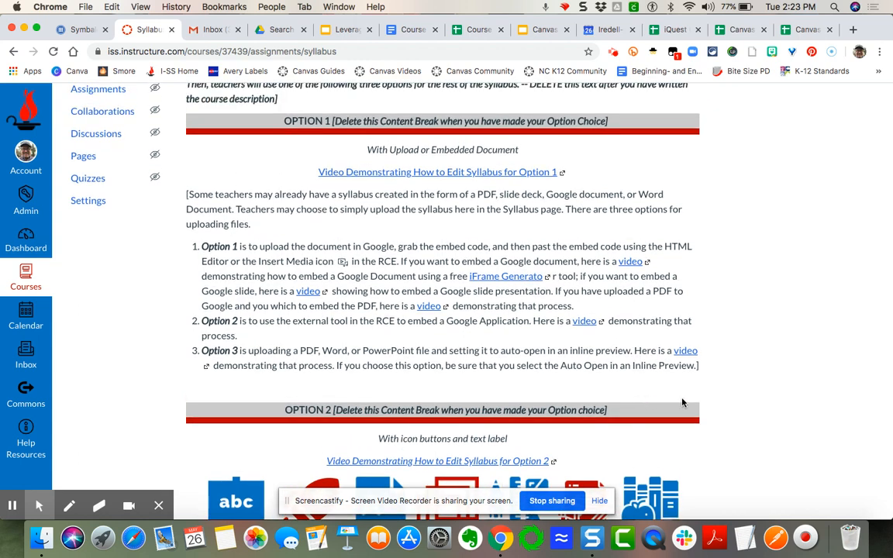
mouse_move(642, 395)
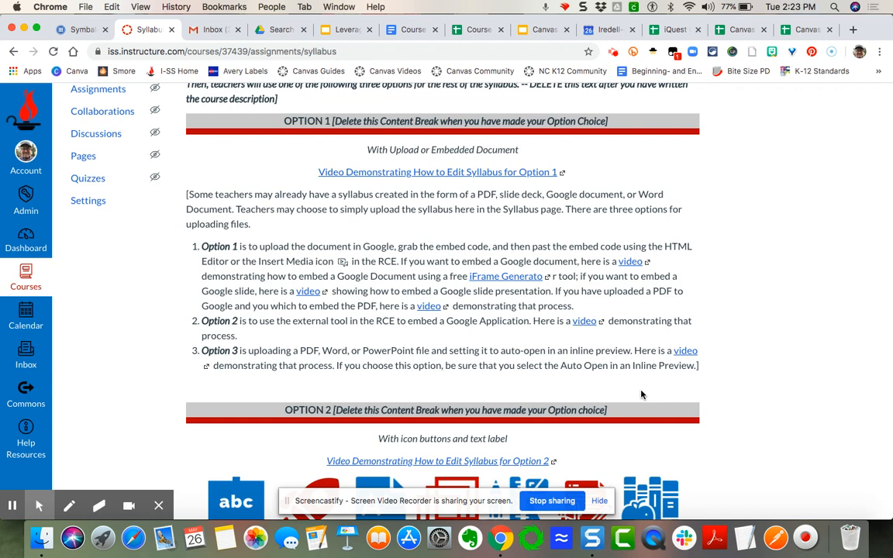
scroll(down, 3)
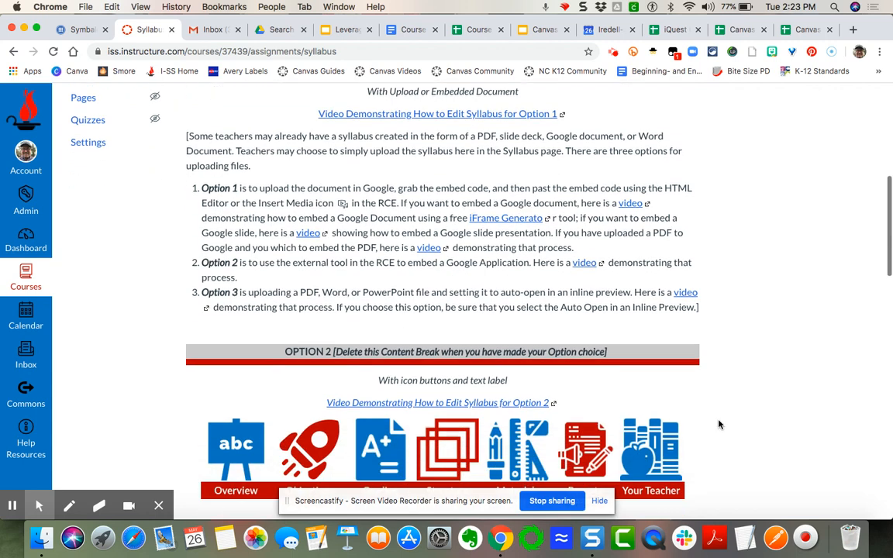
scroll(down, 3)
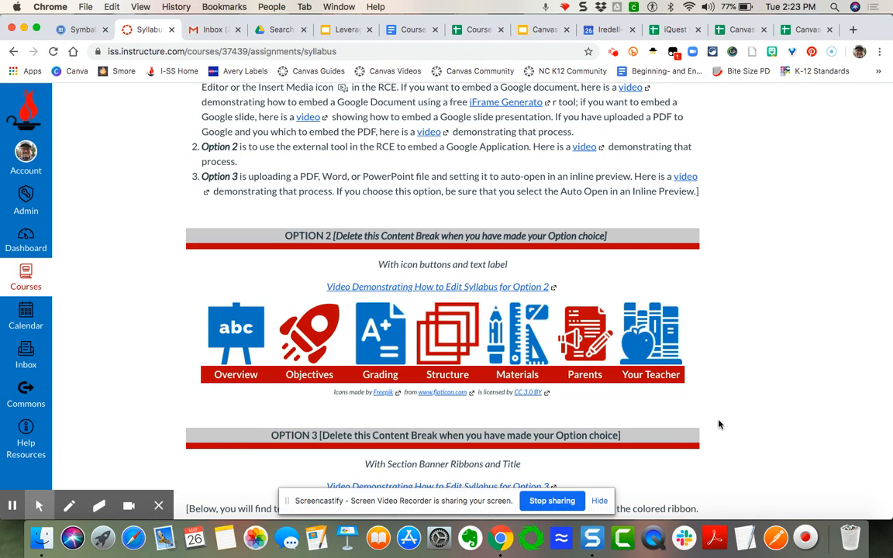
Step: Scroll through the syllabus section category ribbons, return to the top, and head to Modules
scroll(down, 3)
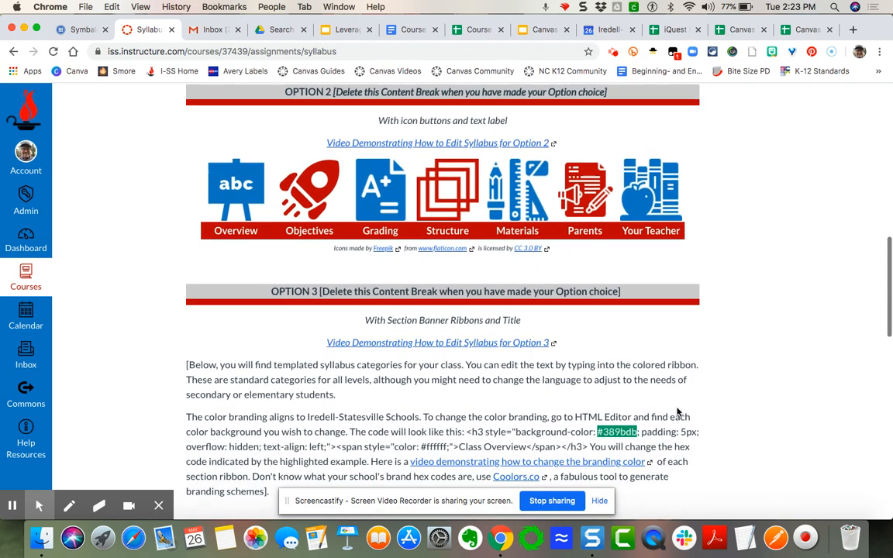
scroll(down, 3)
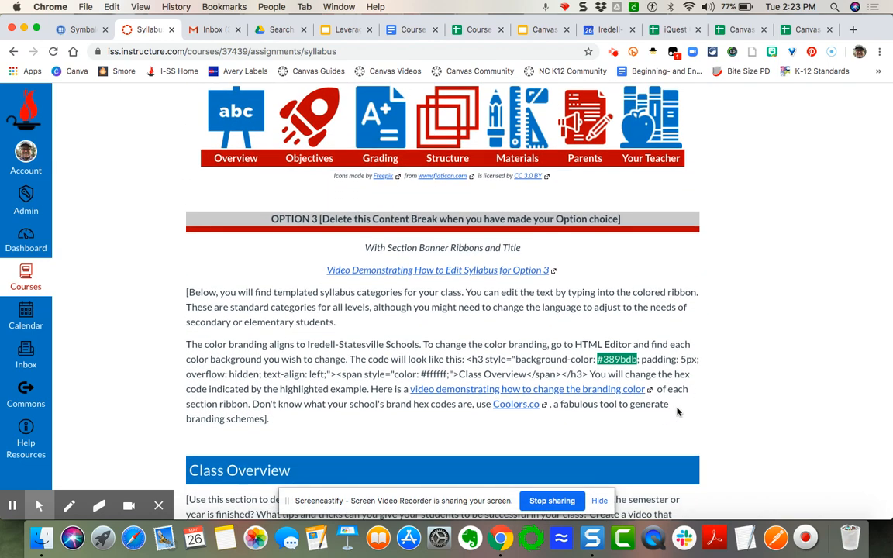
scroll(up, 3)
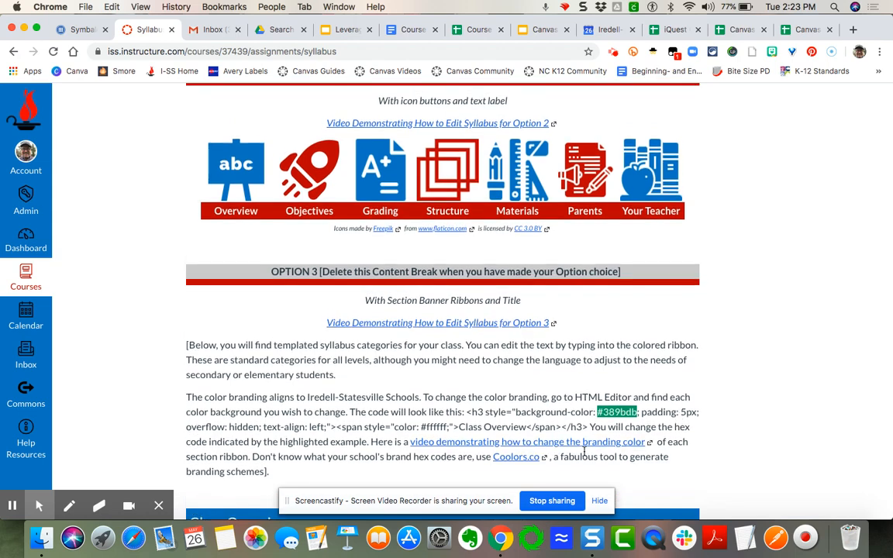
scroll(down, 3)
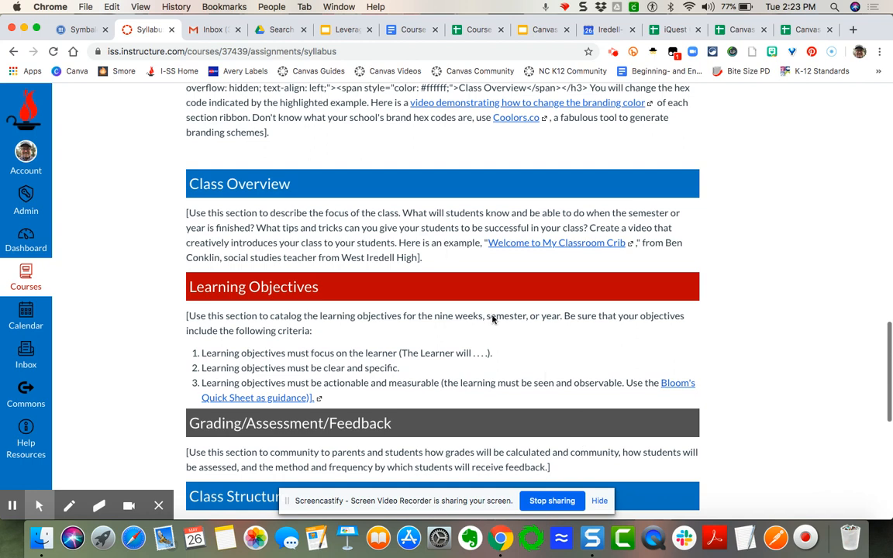
mouse_move(388, 316)
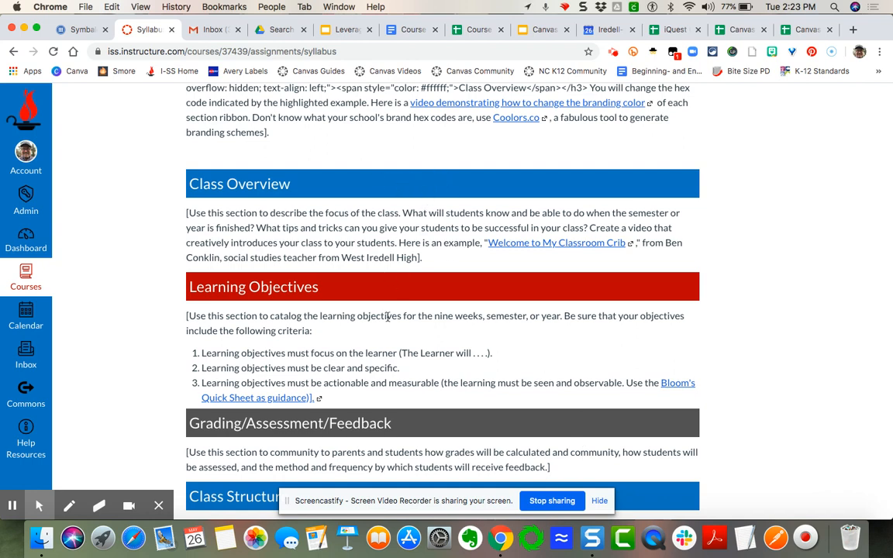
scroll(down, 3)
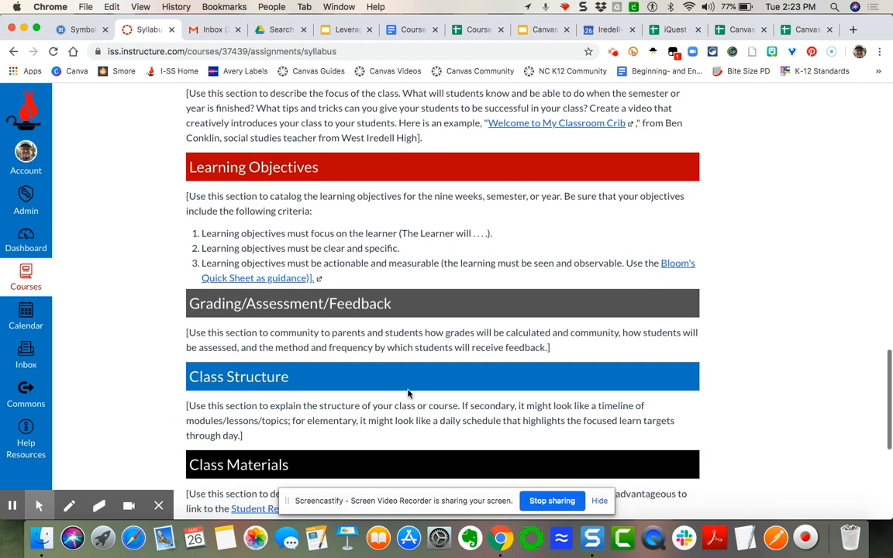
scroll(down, 3)
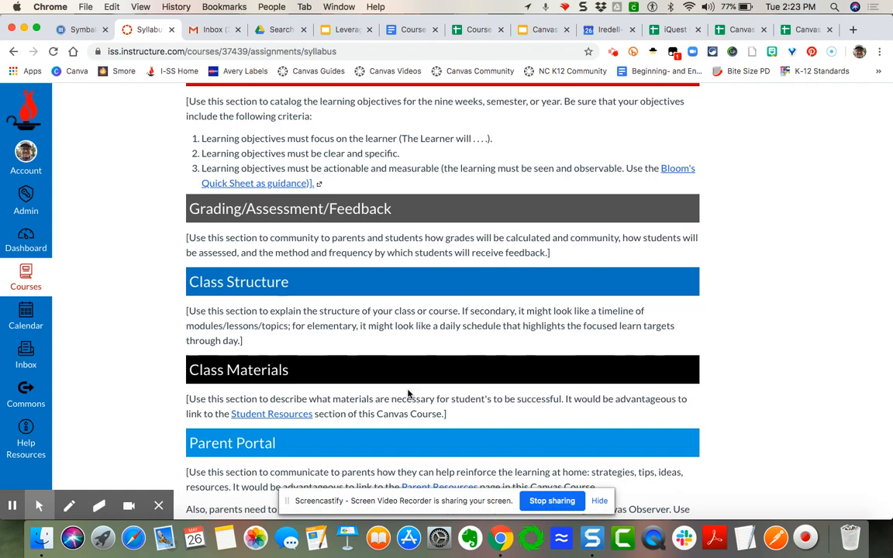
scroll(up, 3)
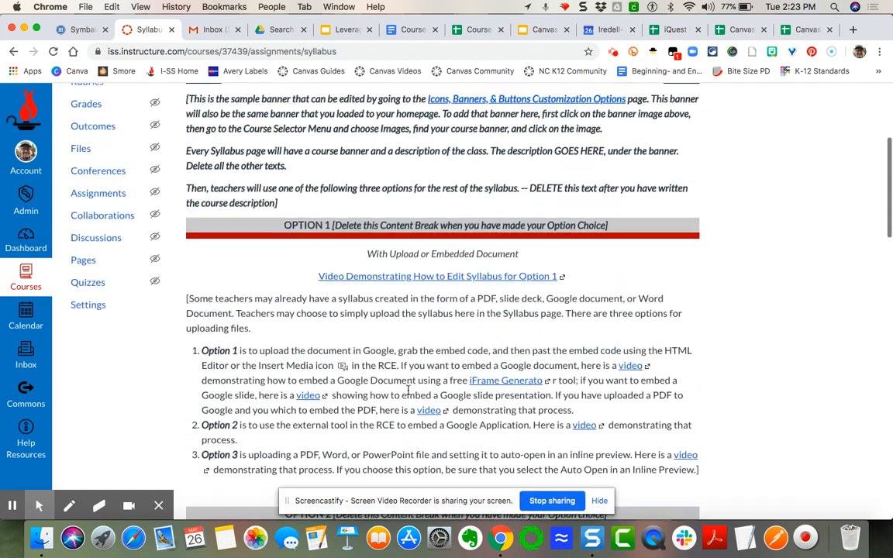
scroll(up, 3)
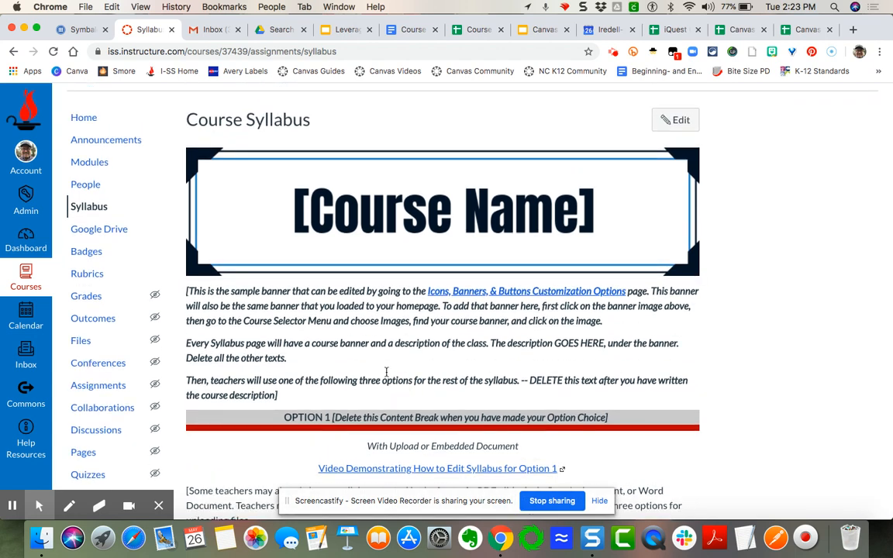
click(90, 161)
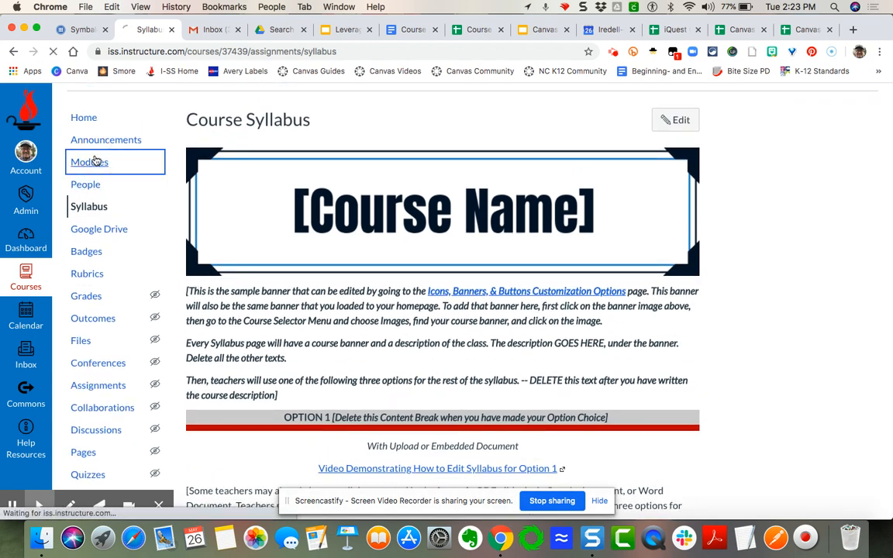
click(90, 162)
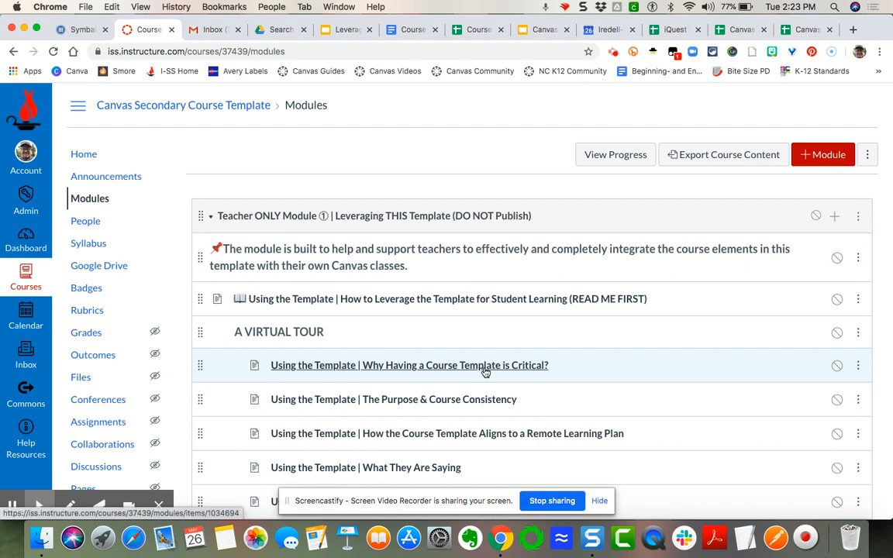
scroll(down, 3)
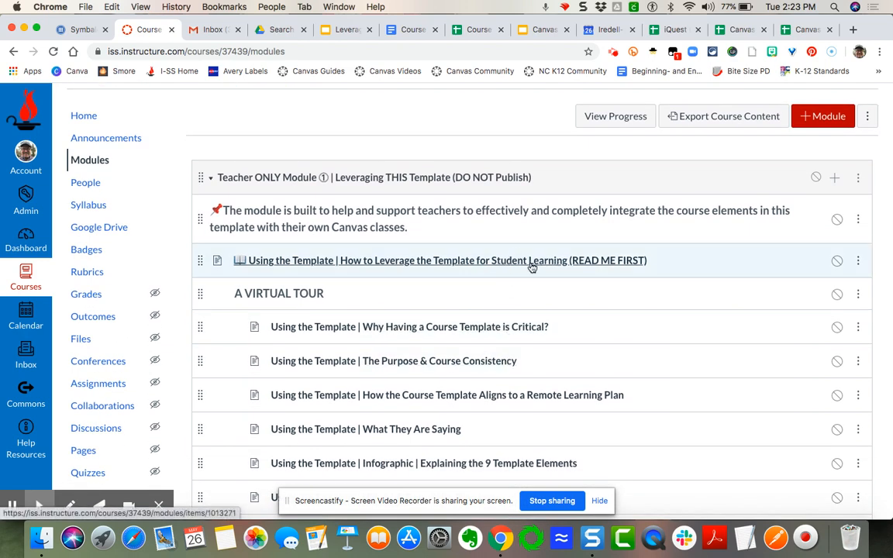
mouse_move(558, 261)
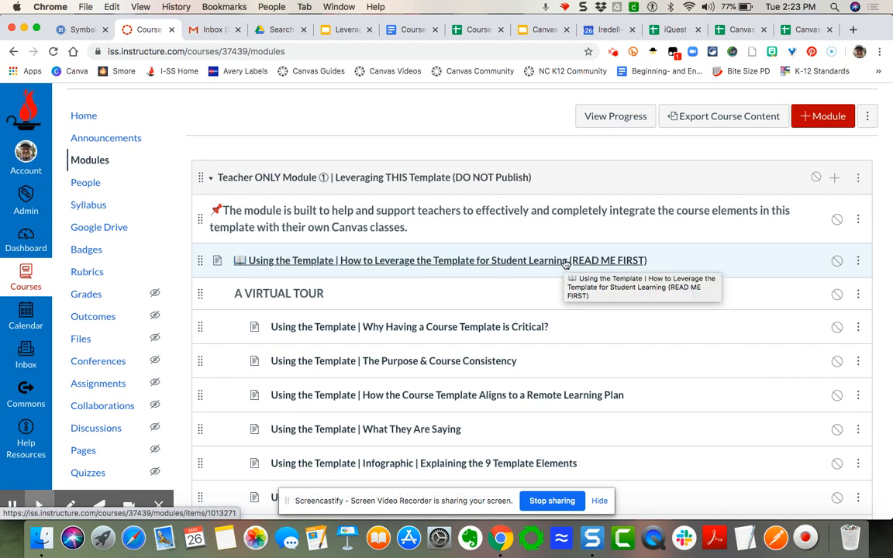
mouse_move(487, 372)
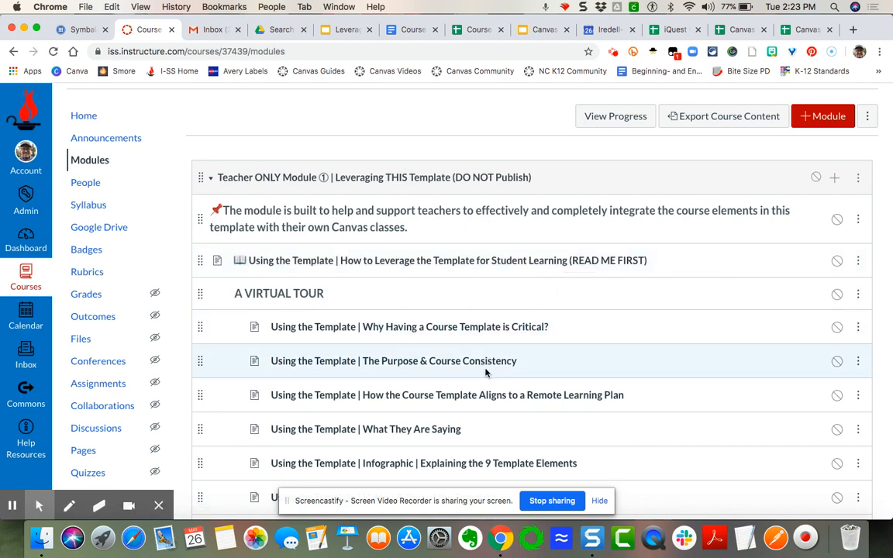
scroll(down, 3)
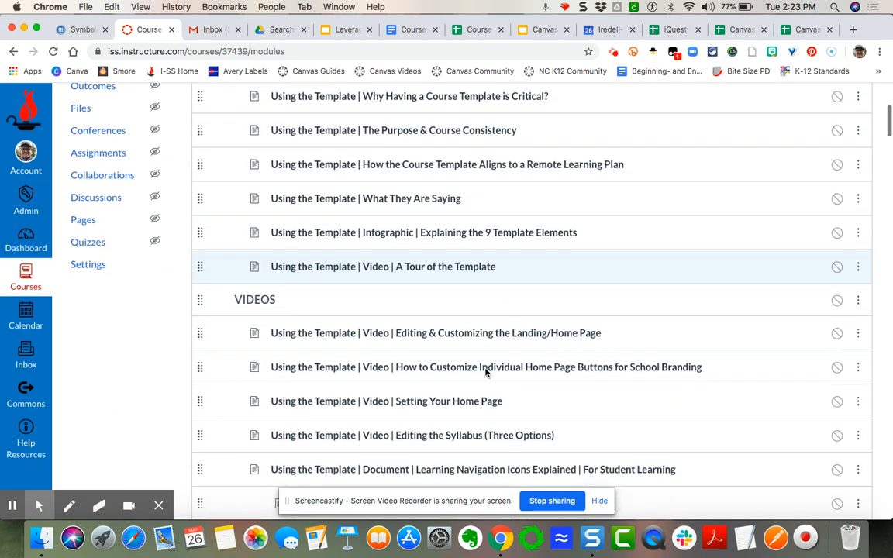
scroll(down, 3)
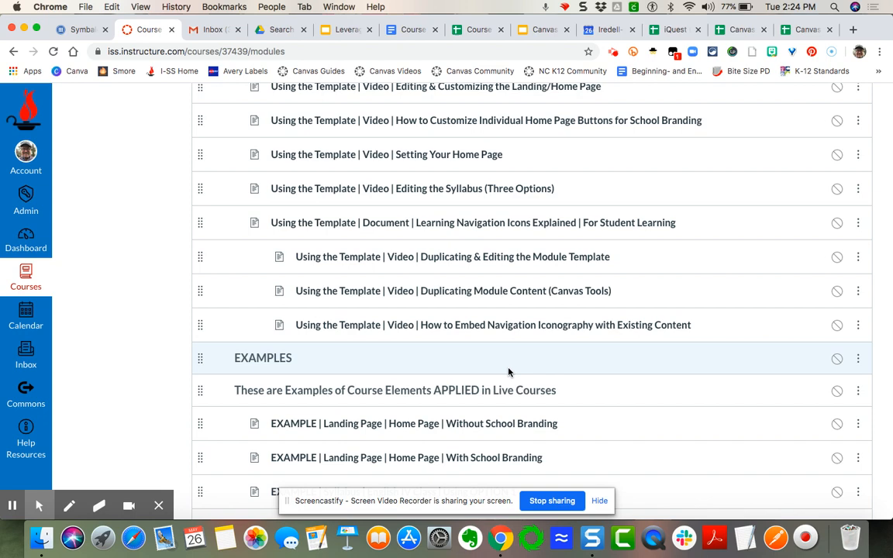
scroll(down, 3)
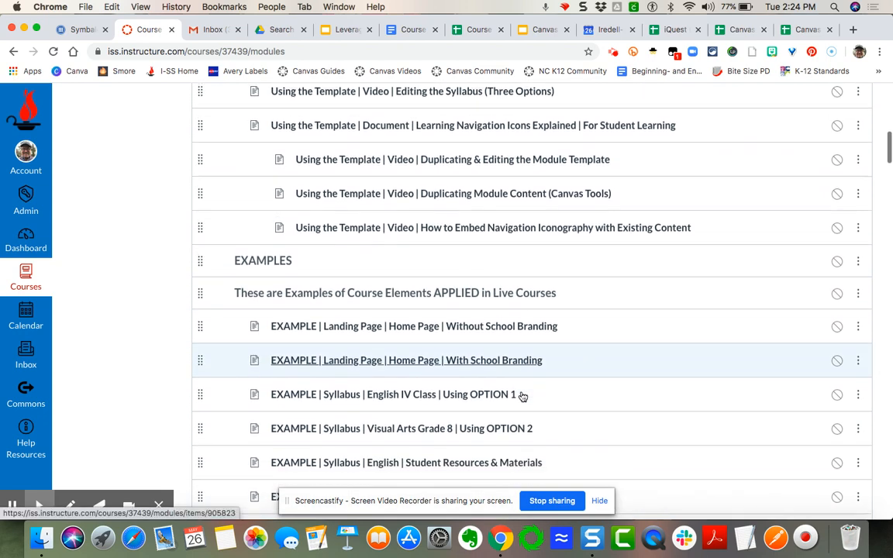
scroll(down, 3)
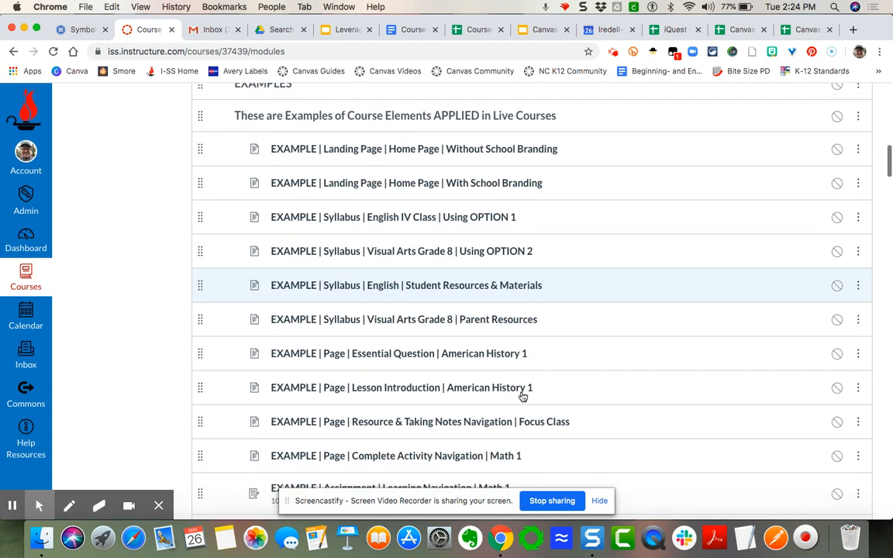
scroll(down, 3)
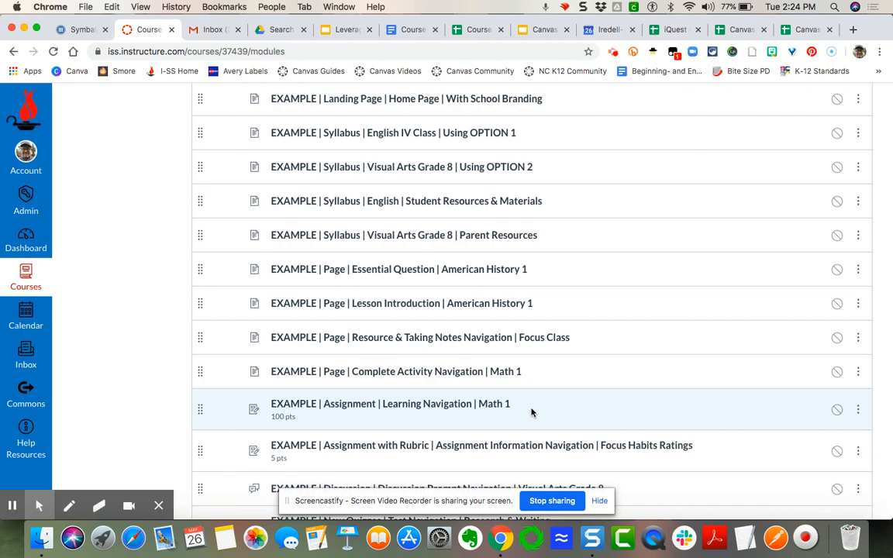
scroll(down, 3)
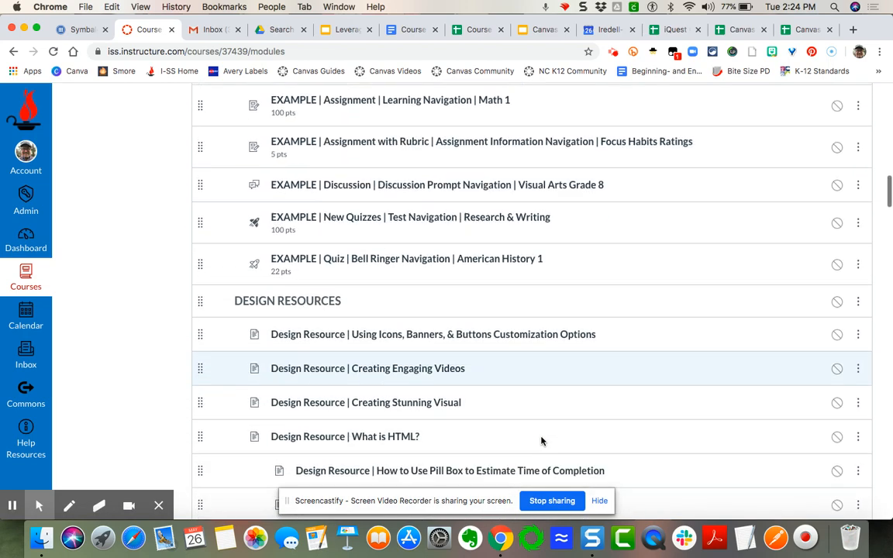
scroll(down, 3)
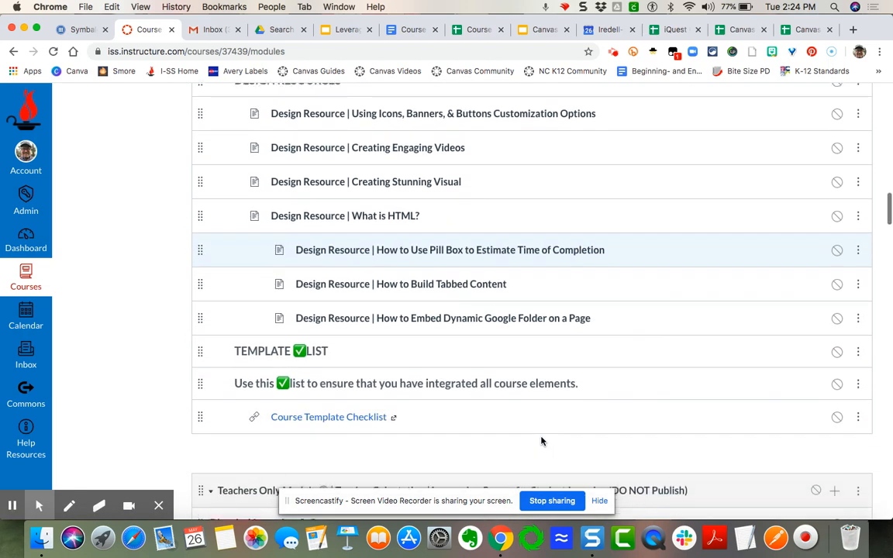
scroll(down, 3)
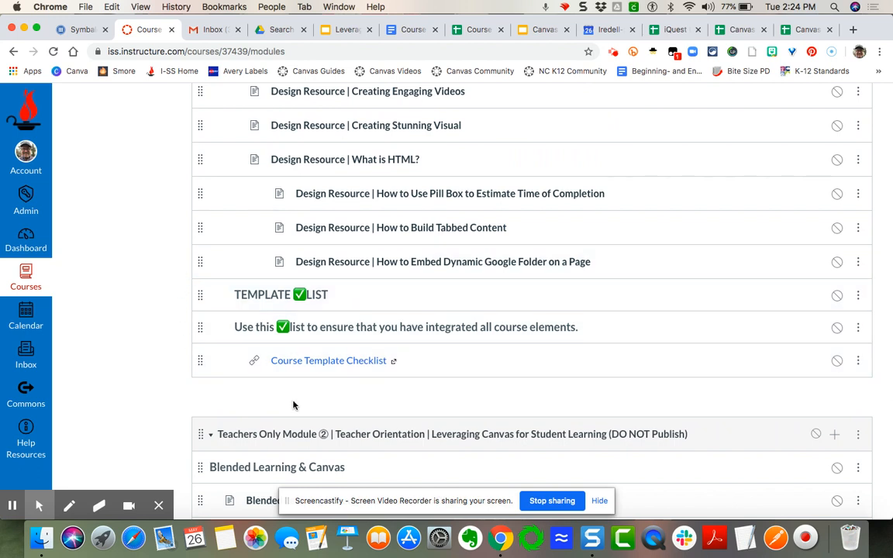
mouse_move(212, 347)
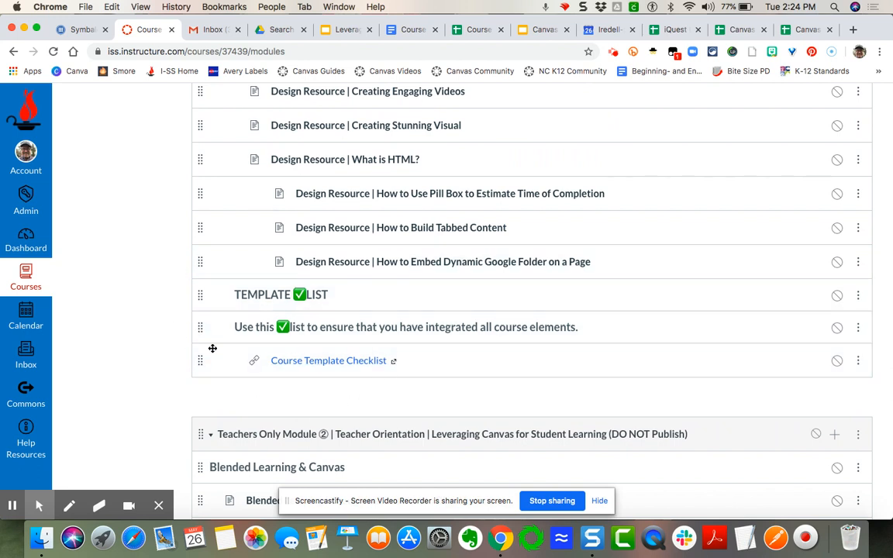
mouse_move(326, 397)
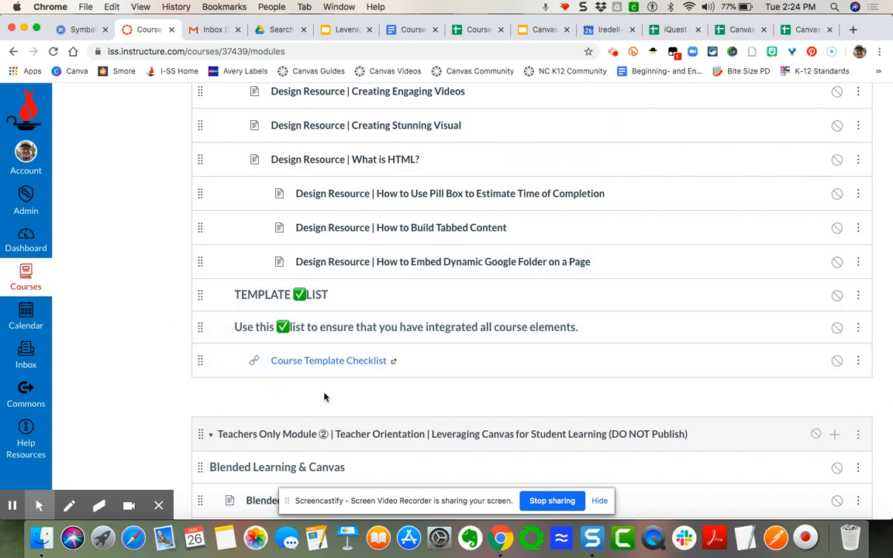
scroll(down, 3)
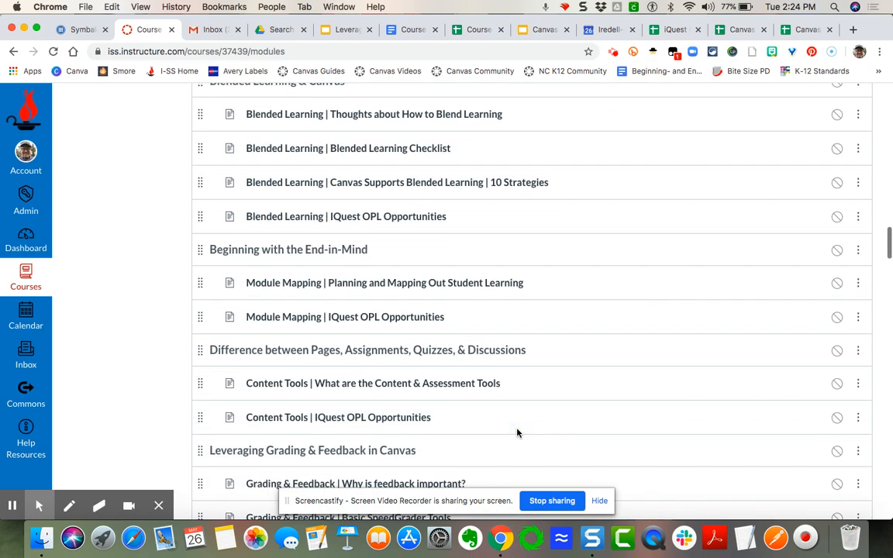
scroll(up, 3)
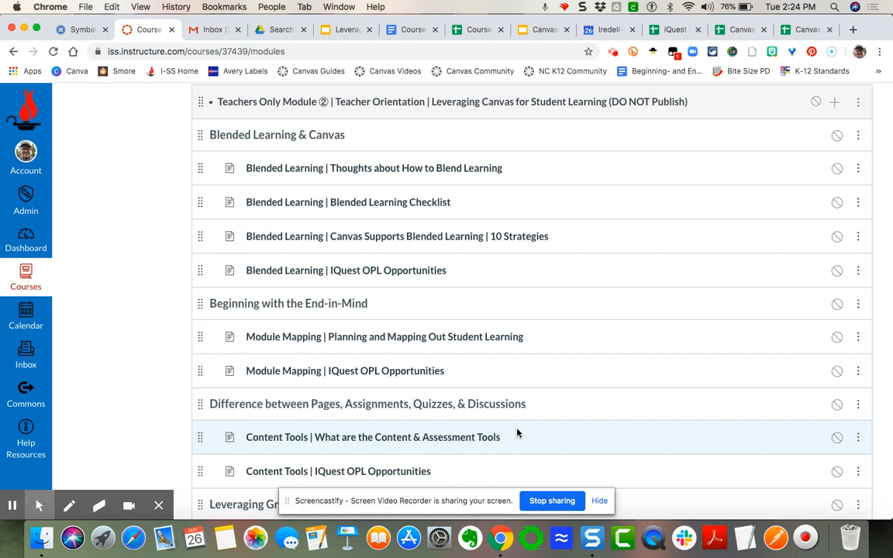
mouse_move(539, 440)
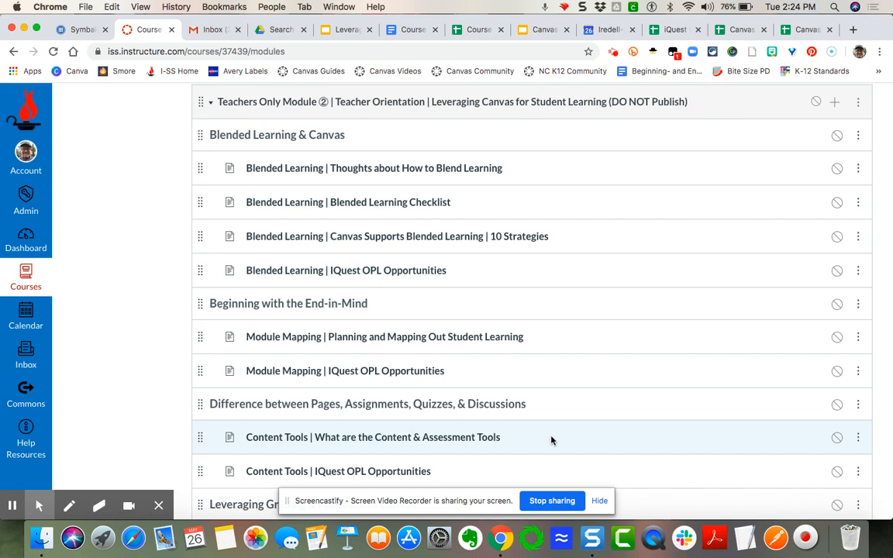
scroll(down, 3)
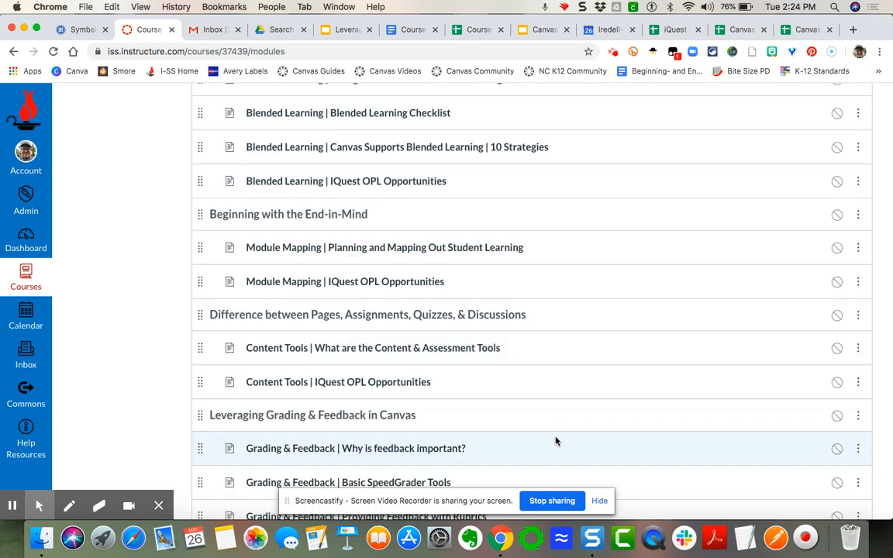
mouse_move(550, 431)
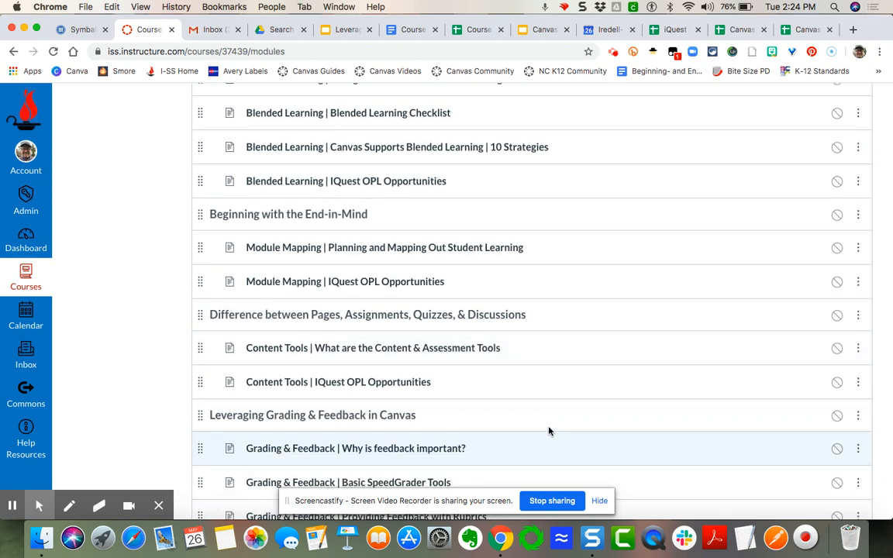
scroll(down, 3)
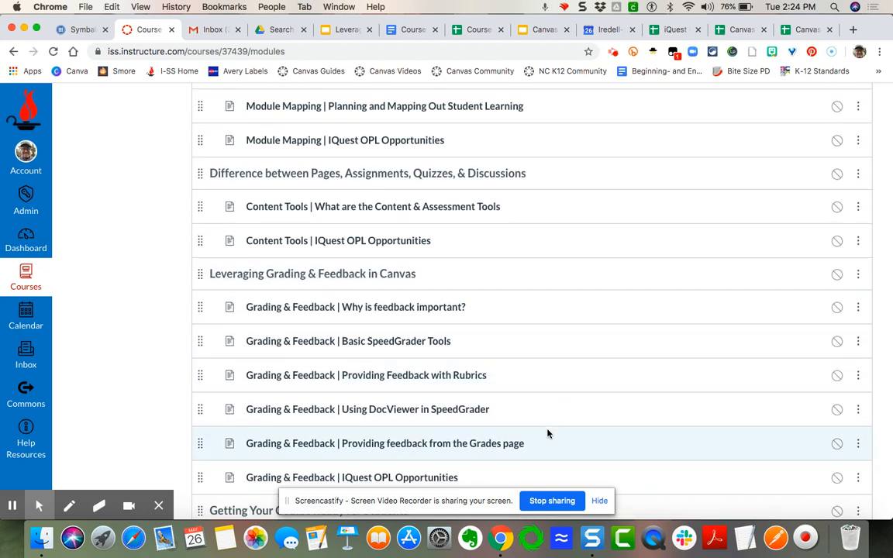
mouse_move(437, 443)
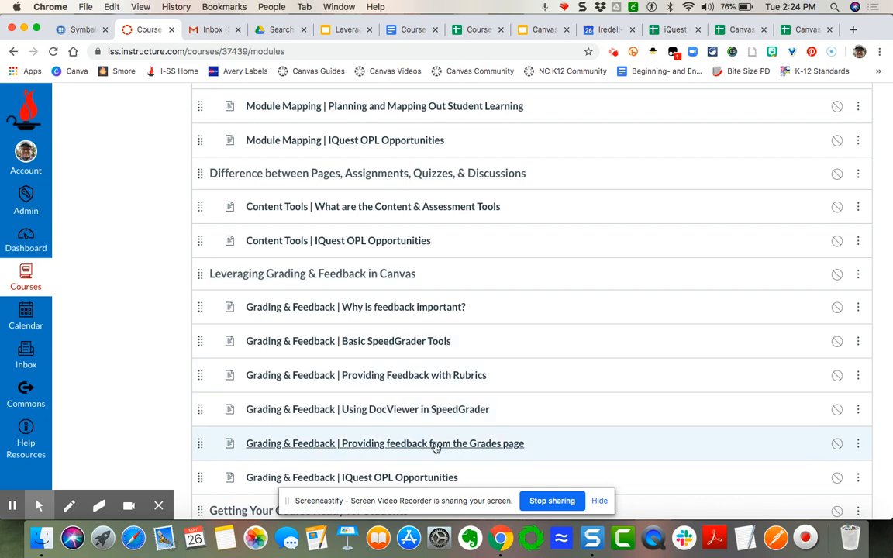
scroll(down, 3)
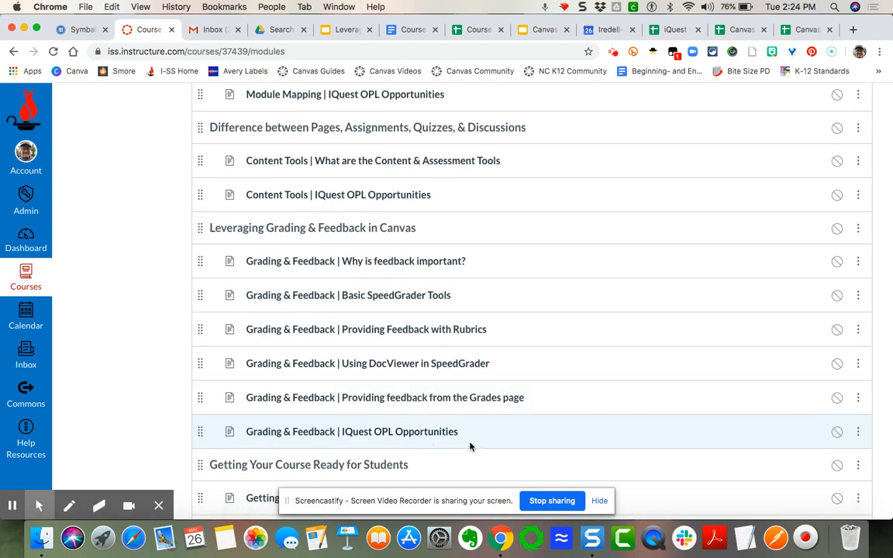
scroll(down, 3)
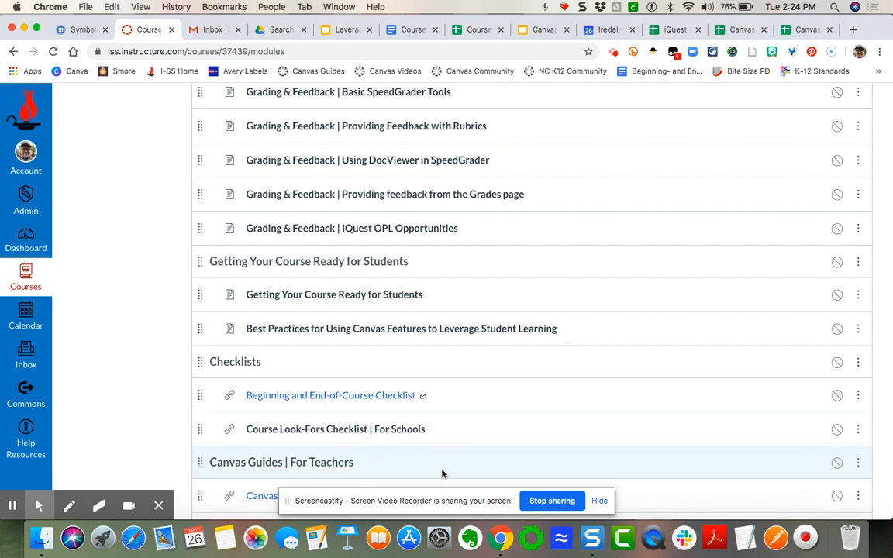
scroll(down, 3)
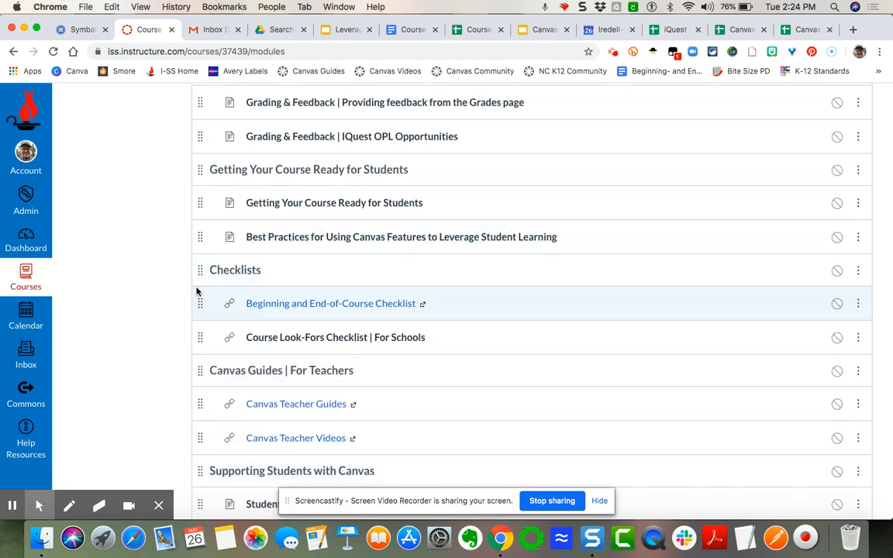
mouse_move(418, 303)
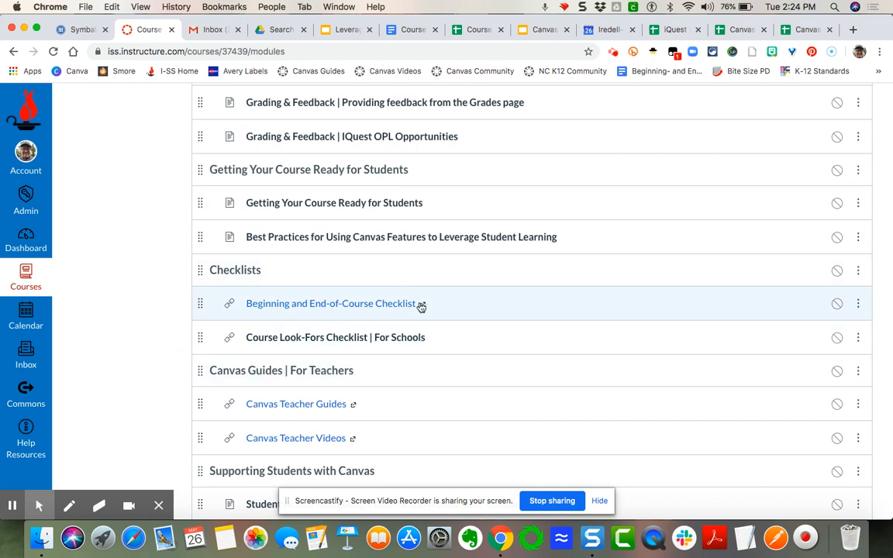
mouse_move(478, 403)
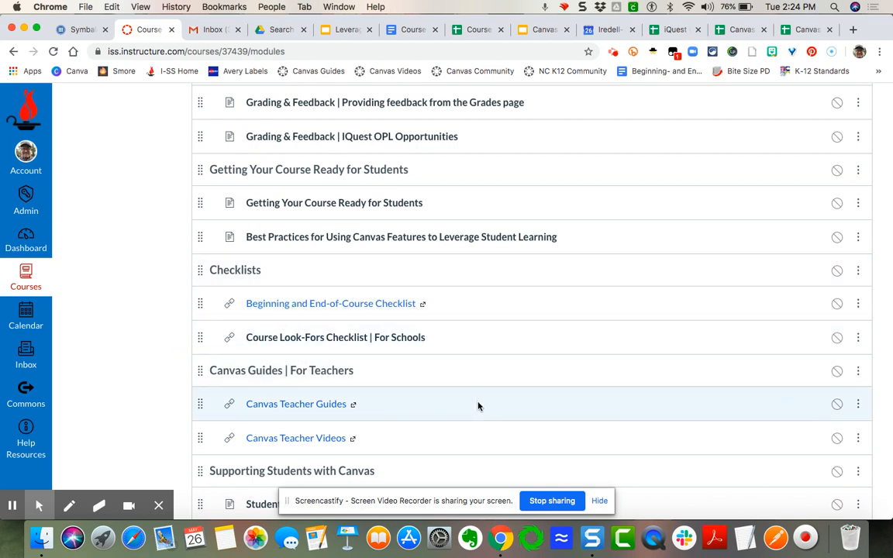
scroll(down, 3)
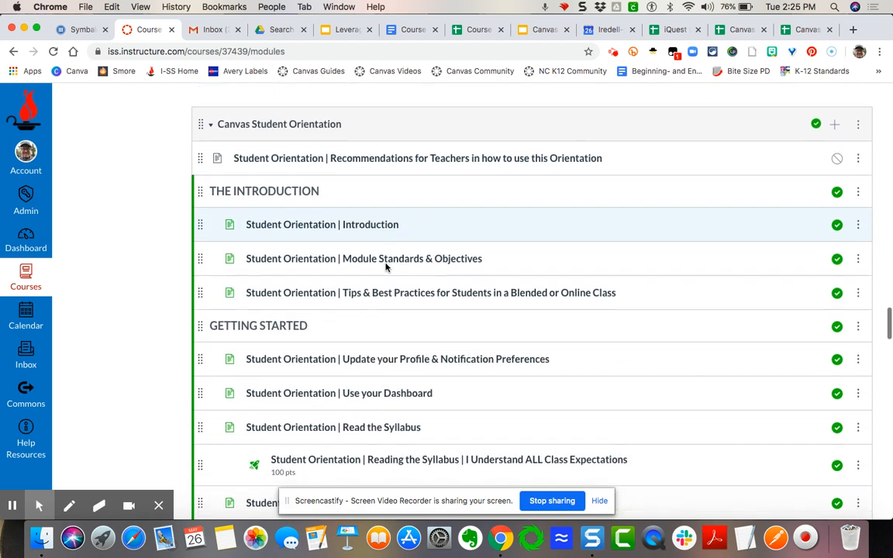
mouse_move(363, 257)
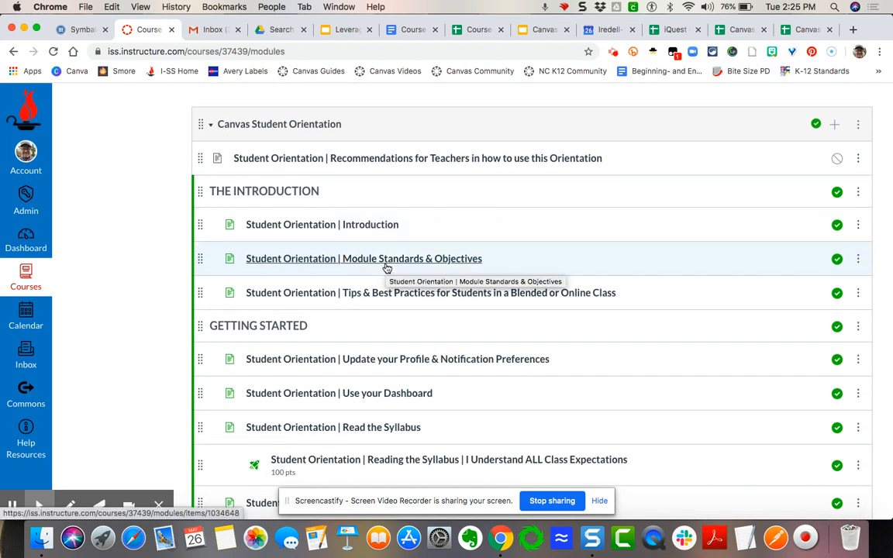
mouse_move(407, 197)
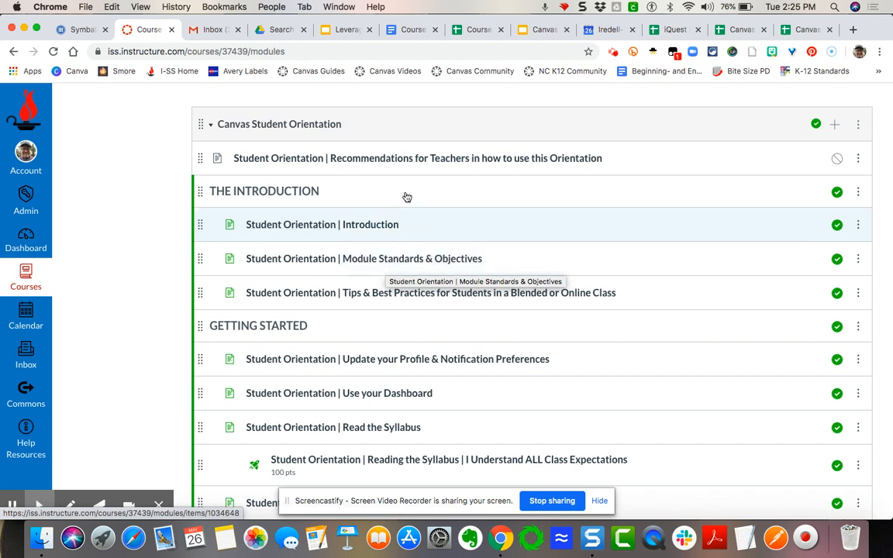
mouse_move(768, 186)
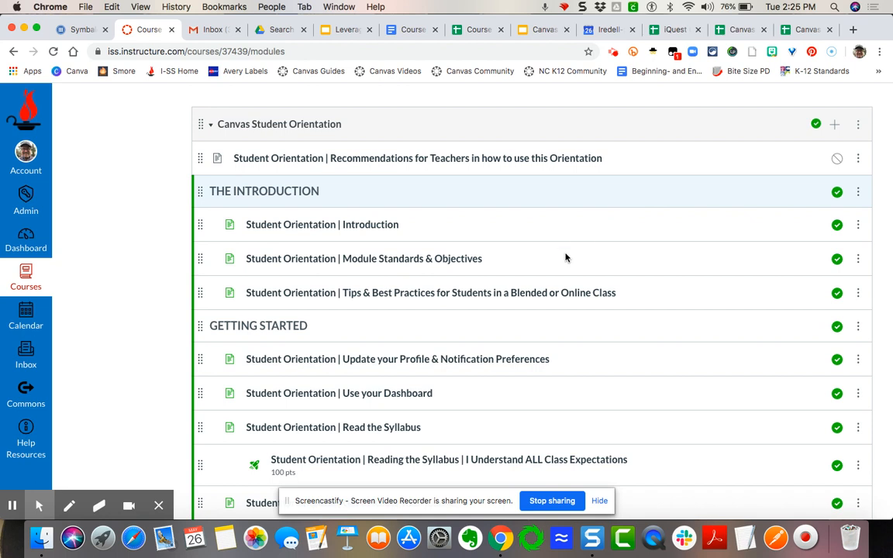
mouse_move(493, 372)
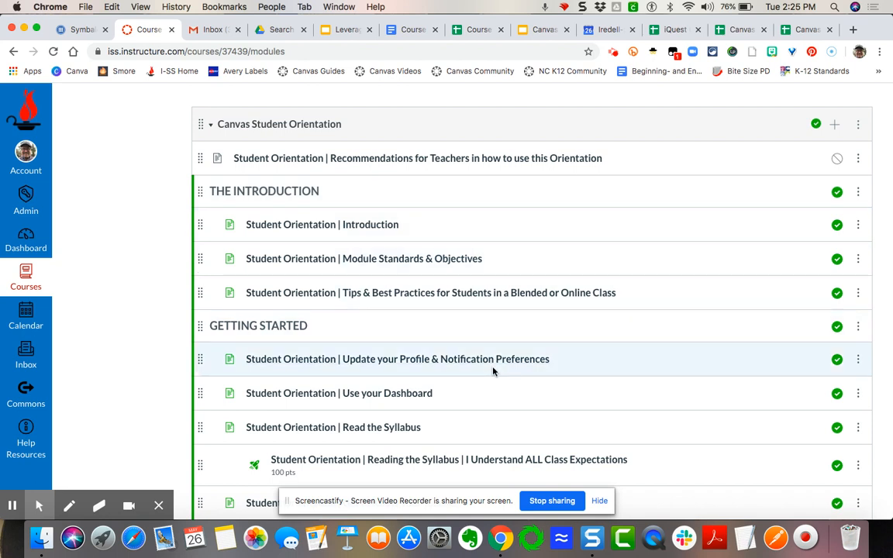
mouse_move(431, 294)
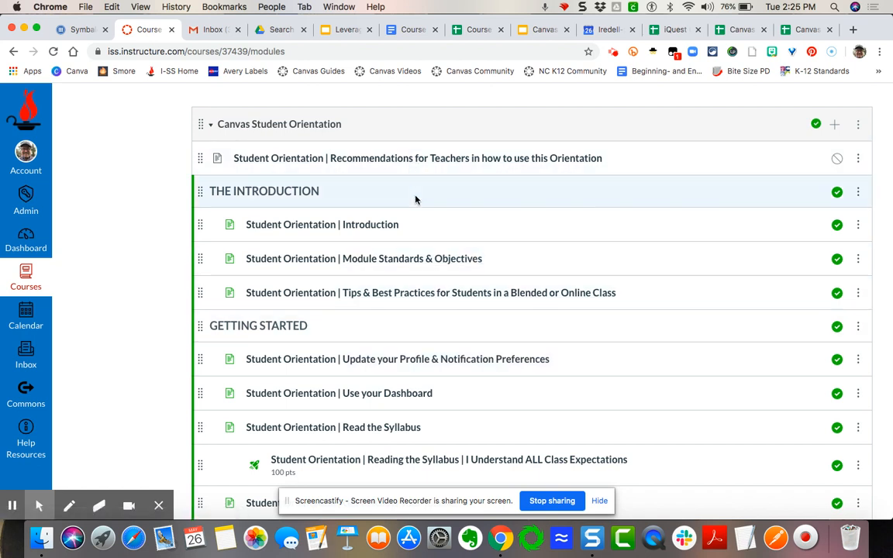
mouse_move(499, 285)
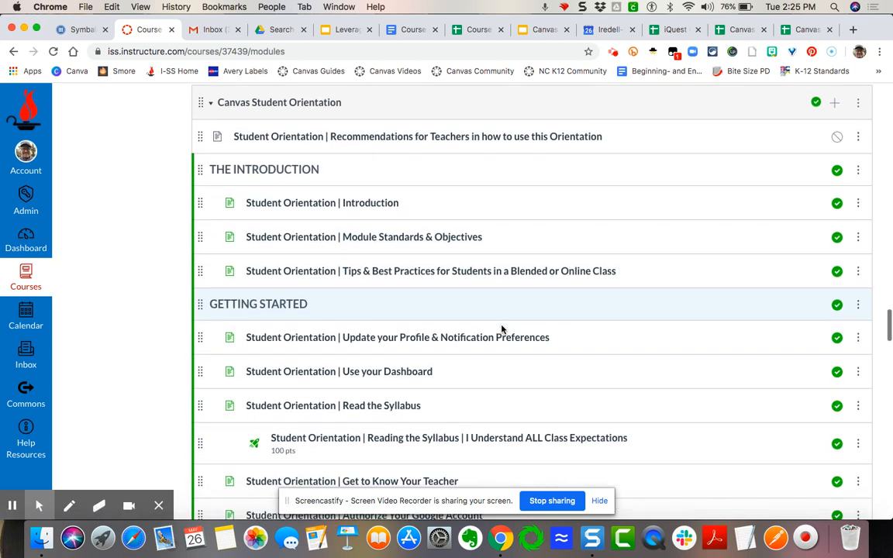
scroll(down, 3)
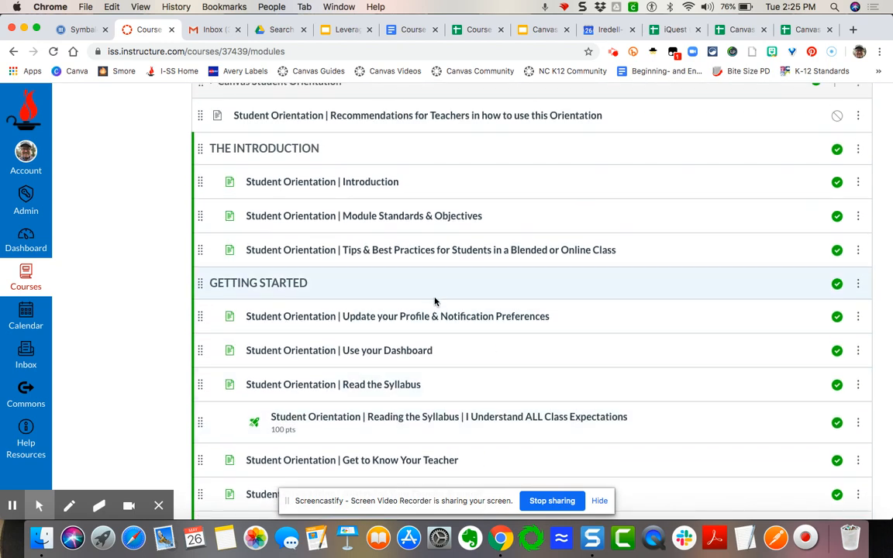
scroll(down, 3)
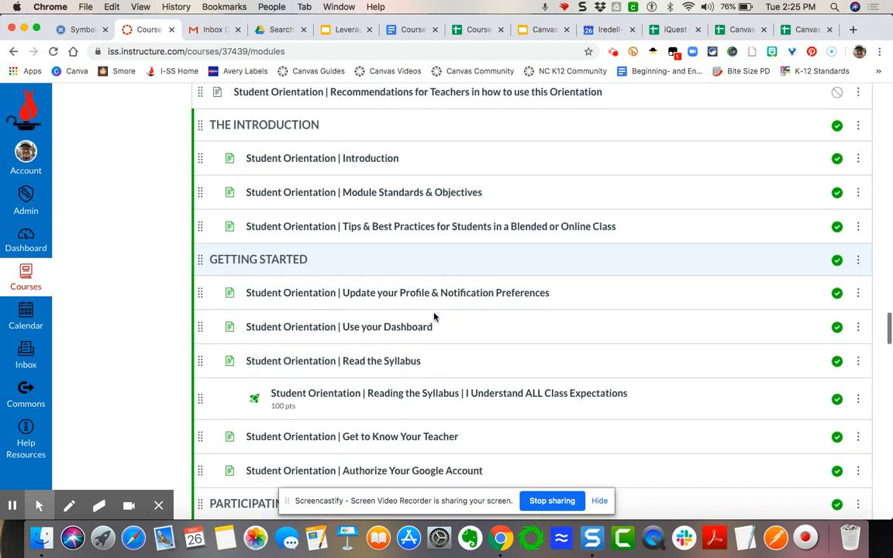
scroll(down, 3)
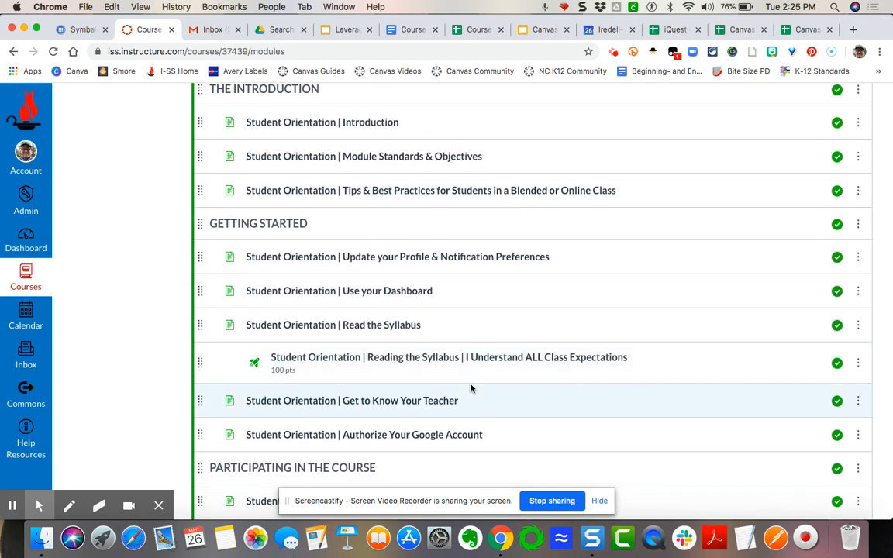
scroll(down, 3)
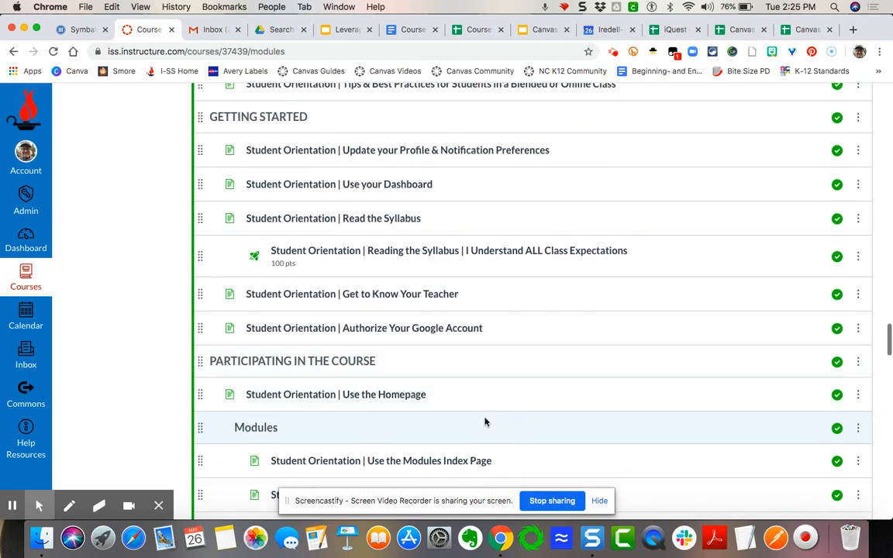
scroll(down, 3)
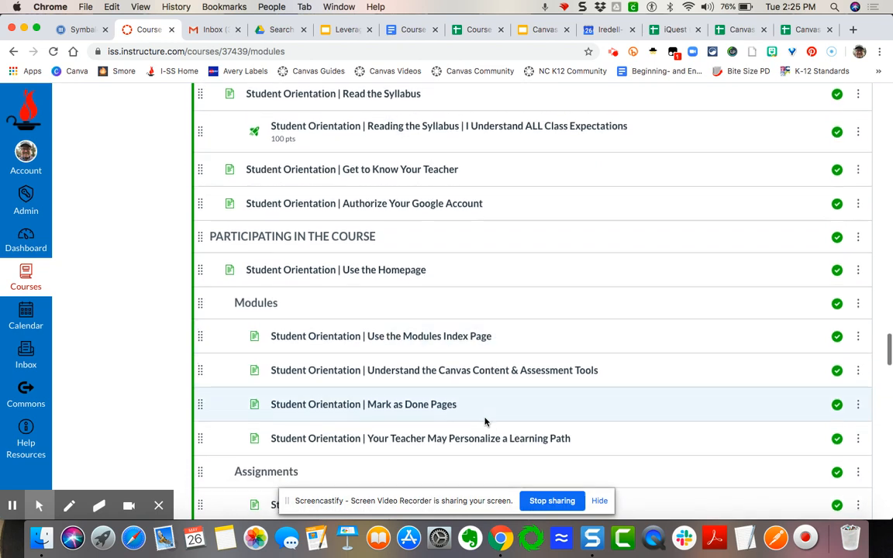
scroll(down, 3)
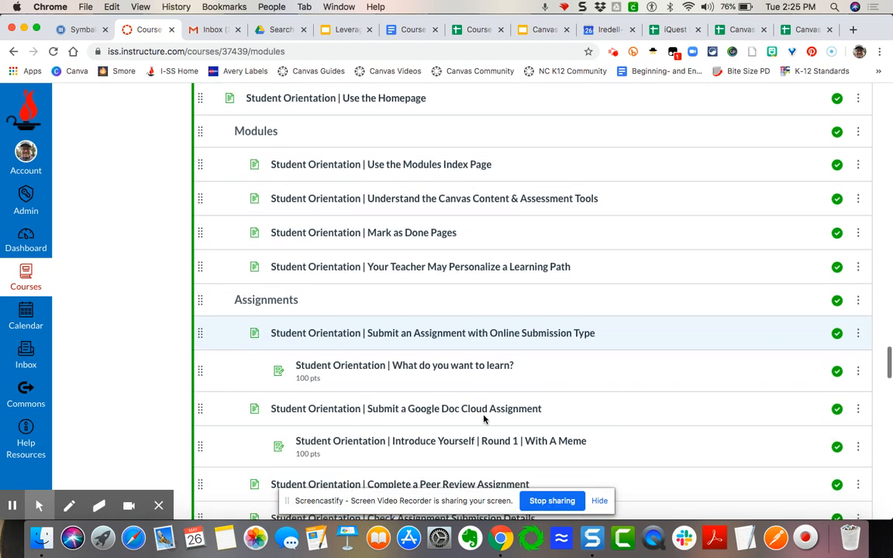
scroll(down, 3)
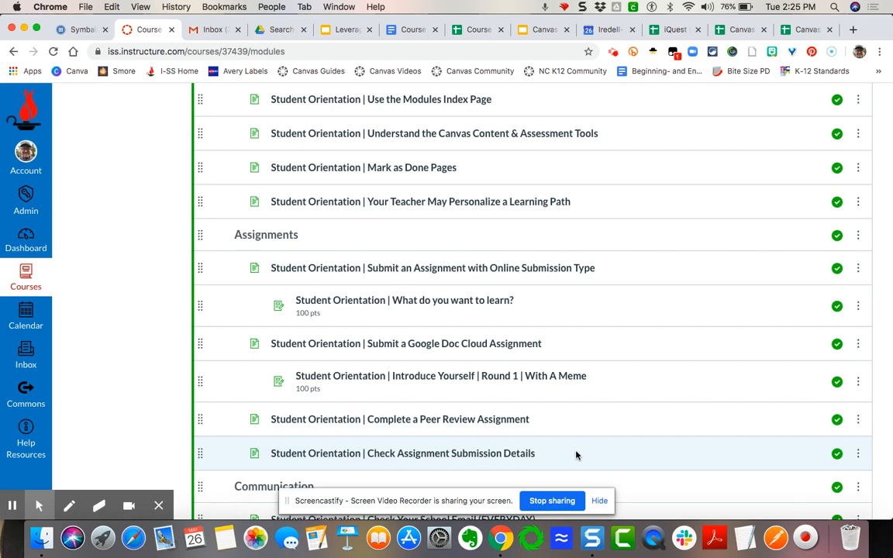
scroll(down, 3)
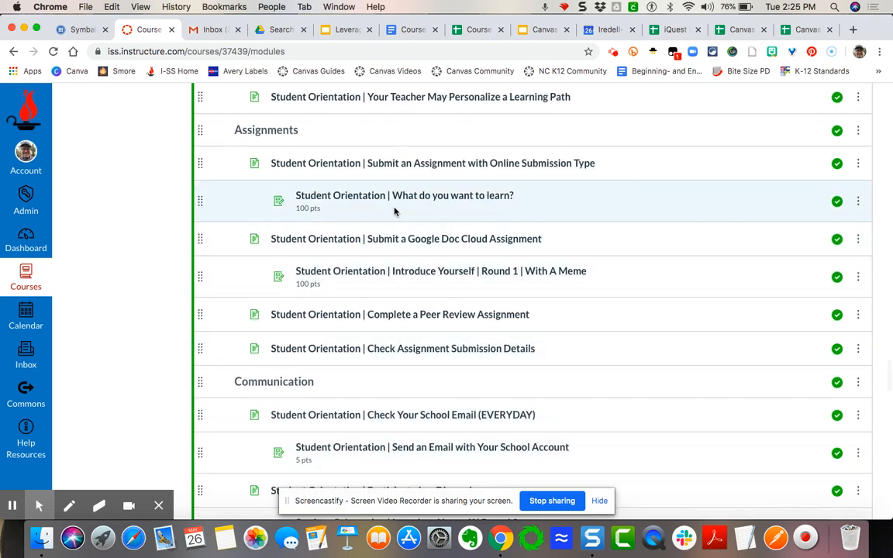
mouse_move(468, 341)
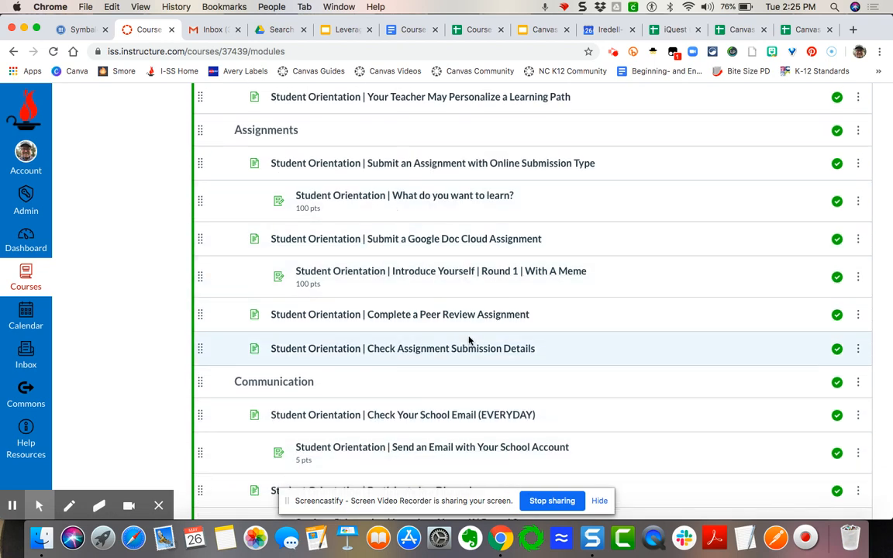
mouse_move(509, 396)
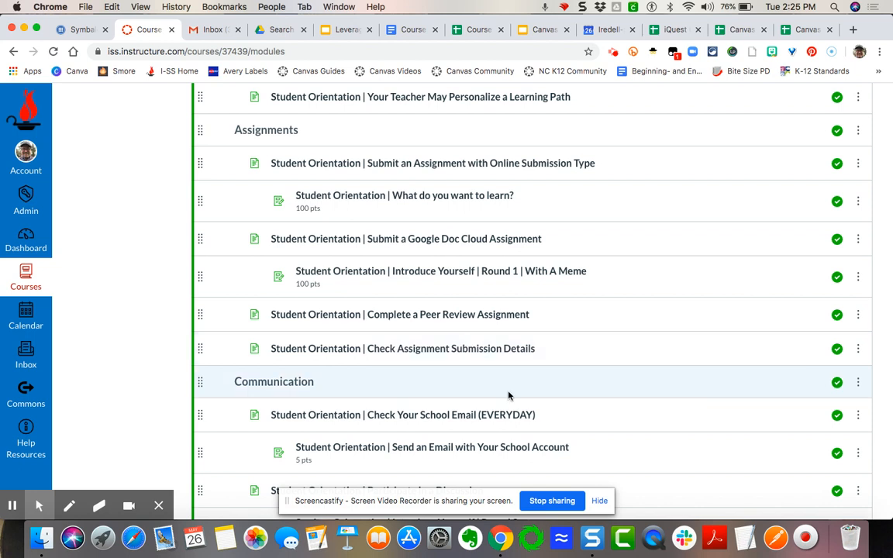
scroll(down, 3)
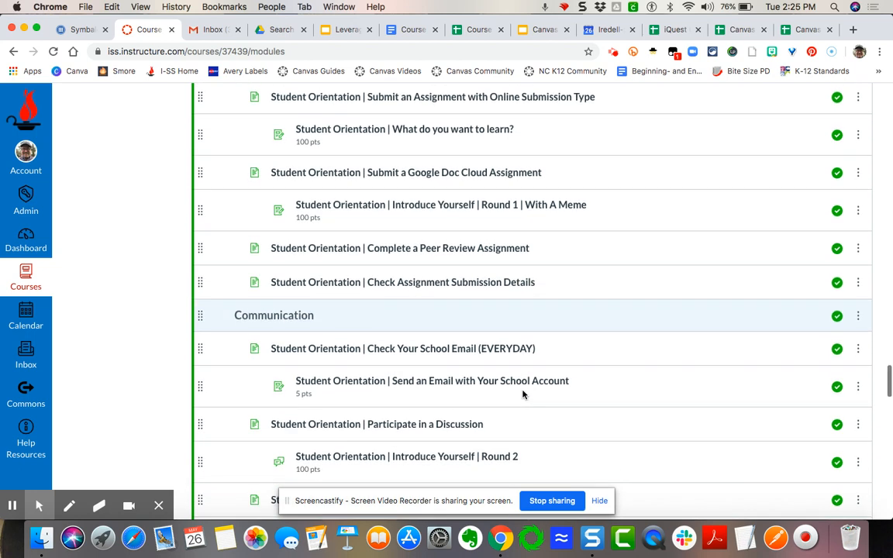
scroll(down, 3)
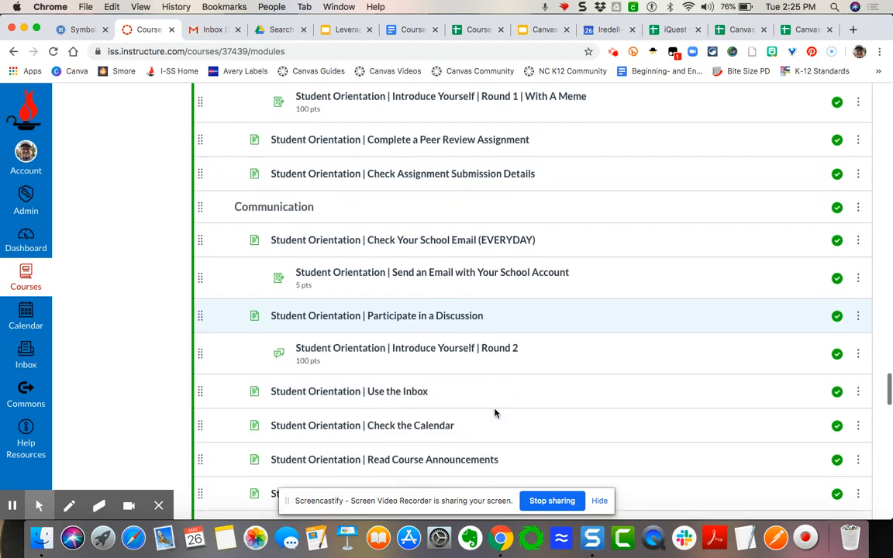
scroll(down, 3)
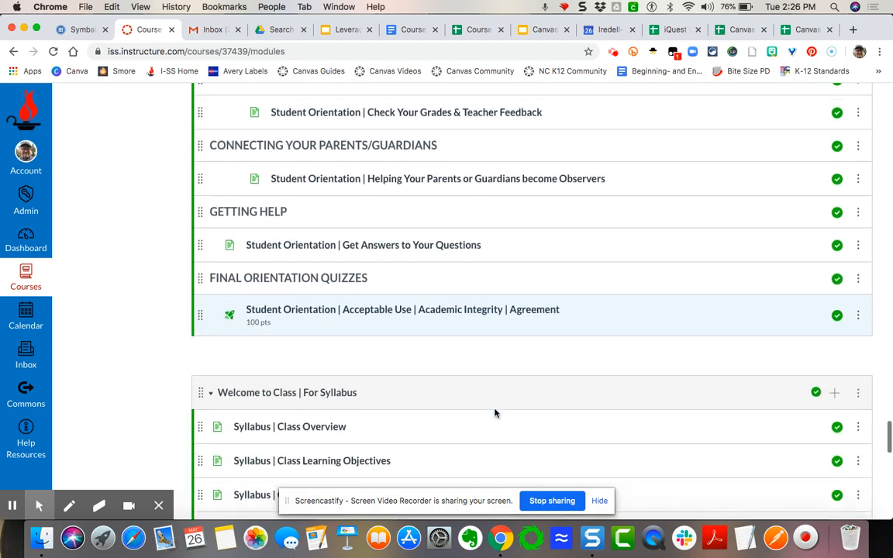
scroll(down, 3)
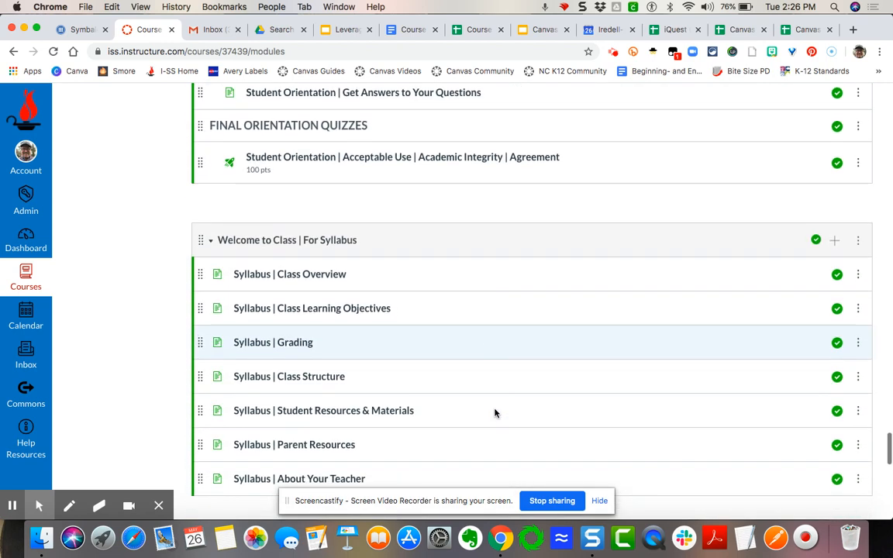
scroll(down, 3)
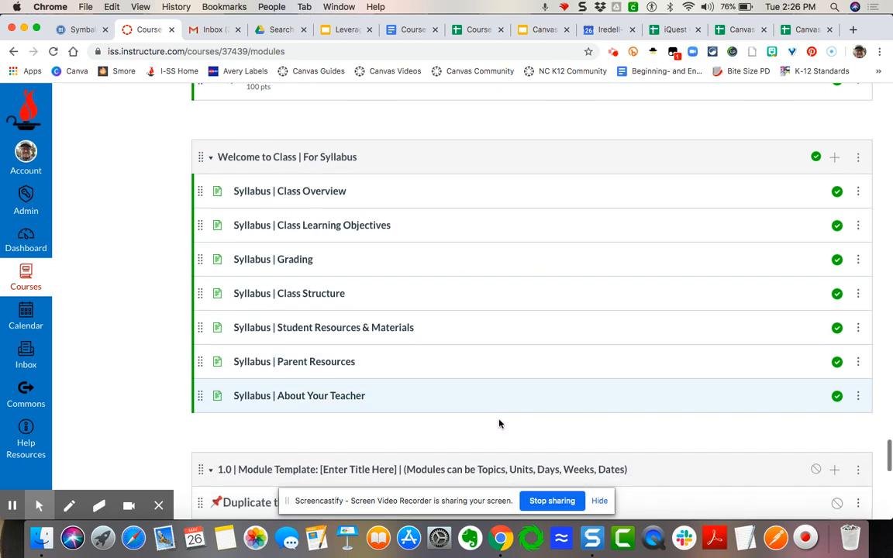
scroll(up, 3)
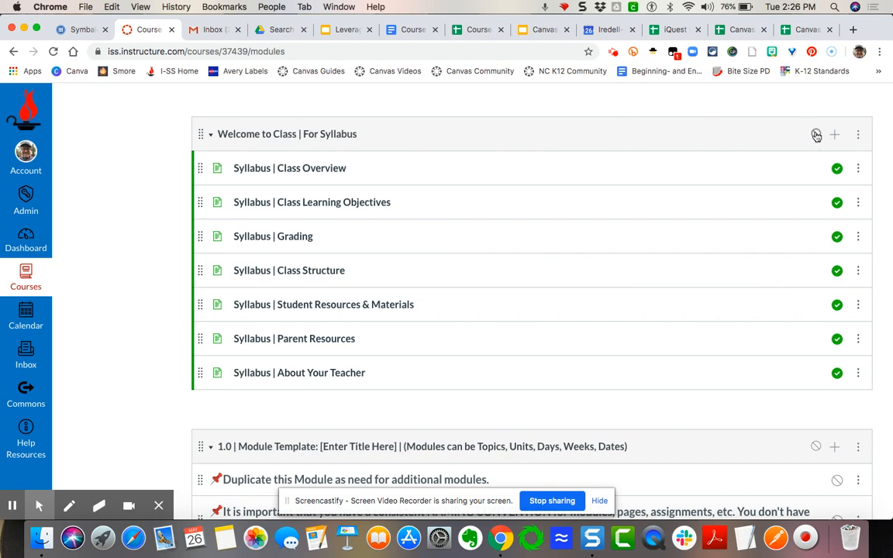
scroll(down, 3)
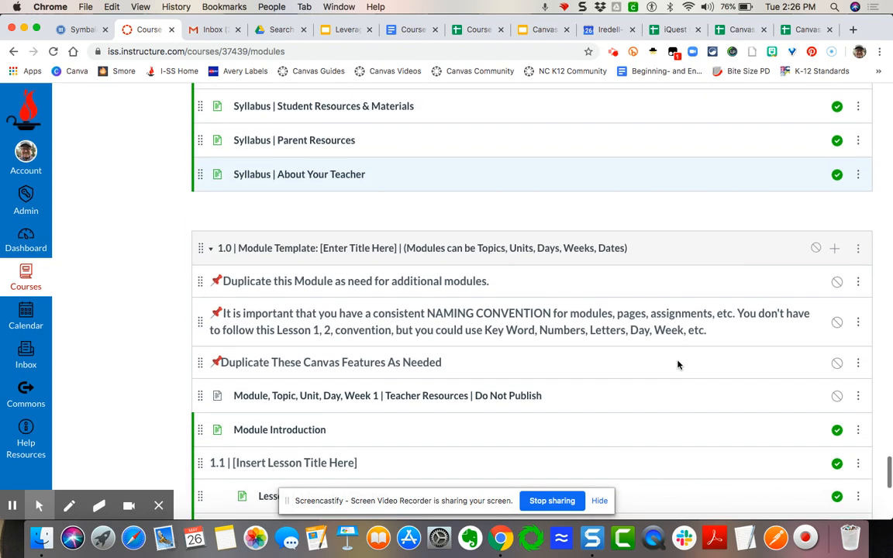
Step: Scroll to the 1.0 Module Template and open its Lesson 1.1 Teacher Talk page
scroll(down, 3)
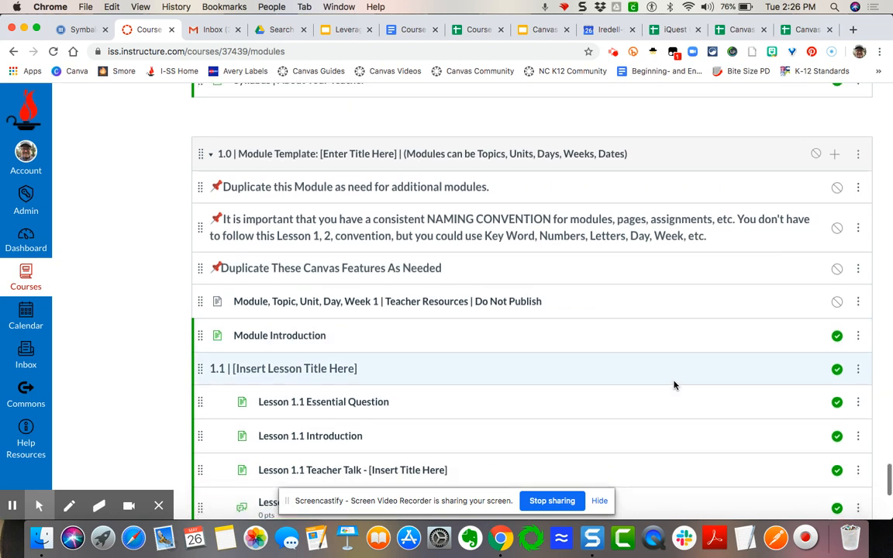
mouse_move(689, 395)
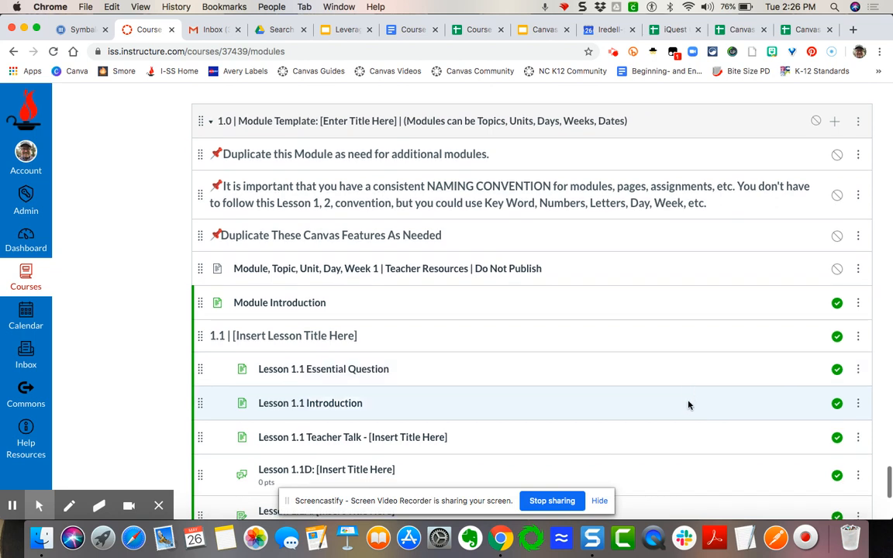
scroll(down, 3)
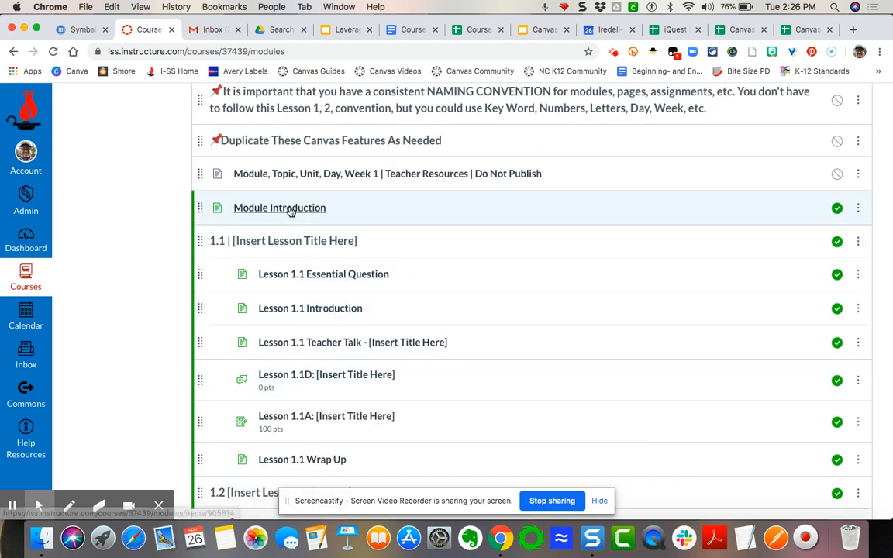
mouse_move(445, 306)
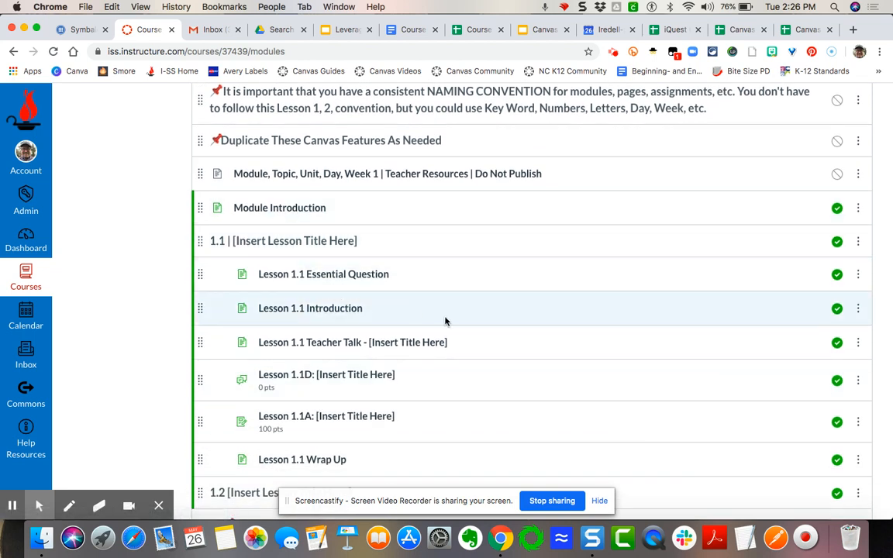
mouse_move(465, 379)
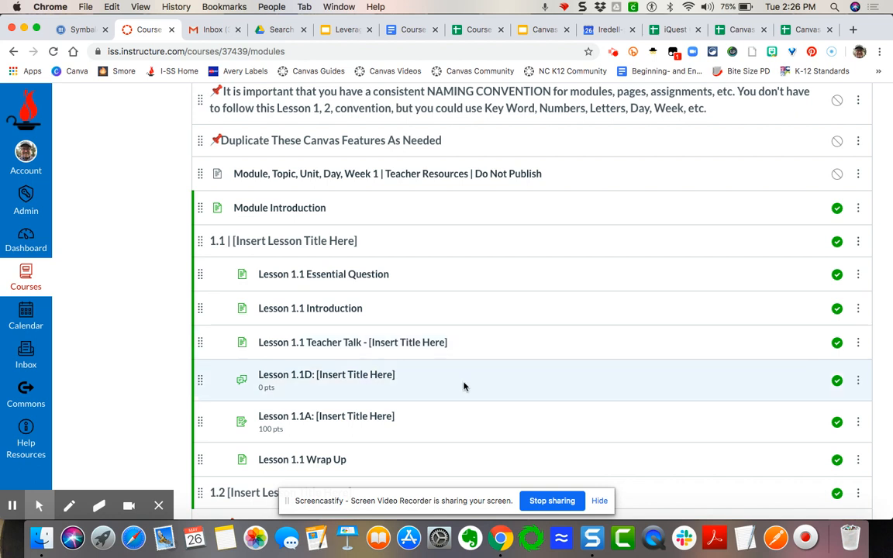
scroll(down, 3)
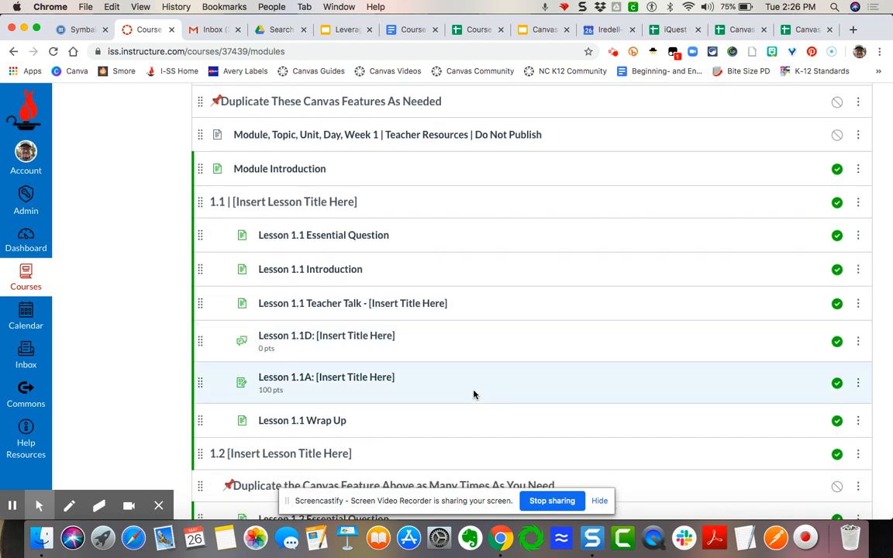
click(353, 302)
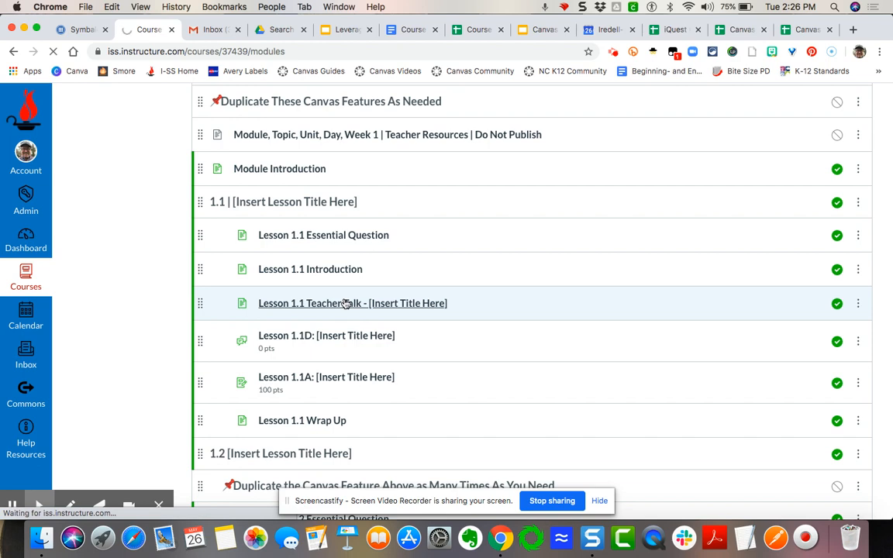
click(351, 302)
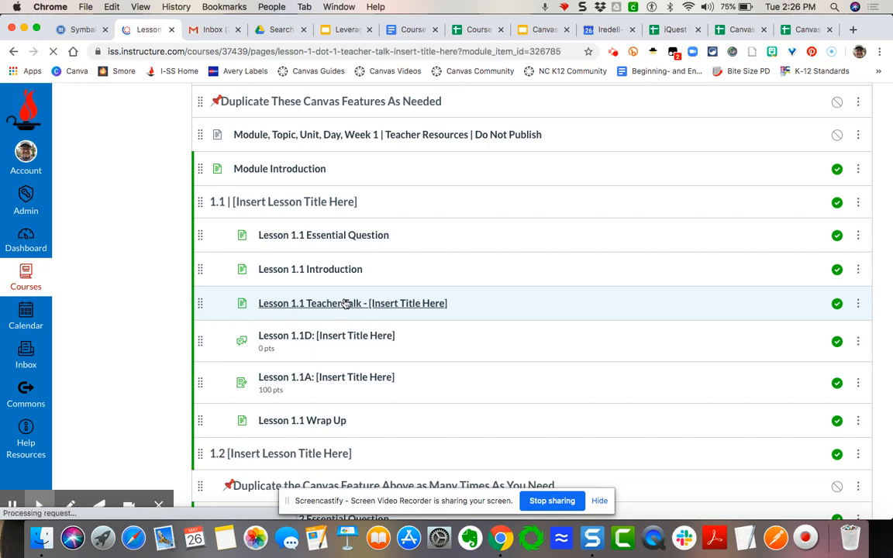
Step: Scroll the Lesson 1.1 Teacher Talk placeholder text down to the embedded video, then head back to Modules
click(352, 302)
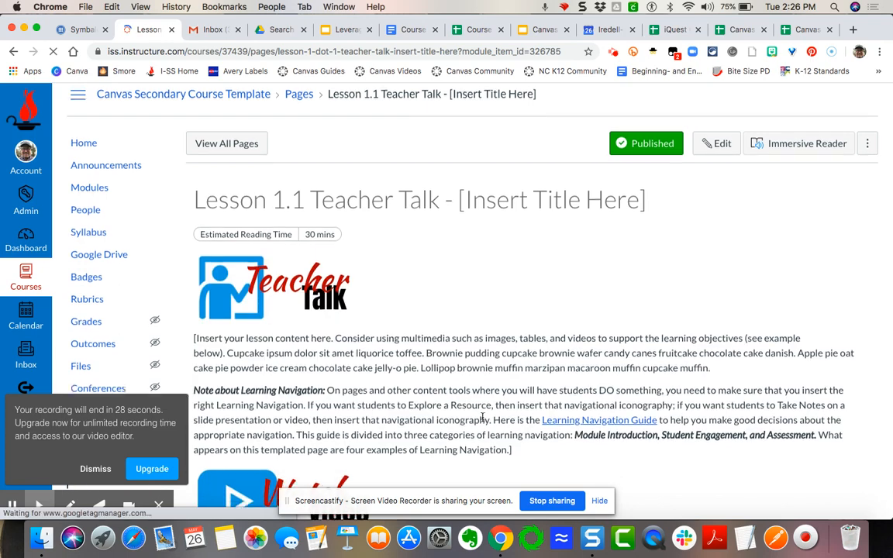
scroll(down, 3)
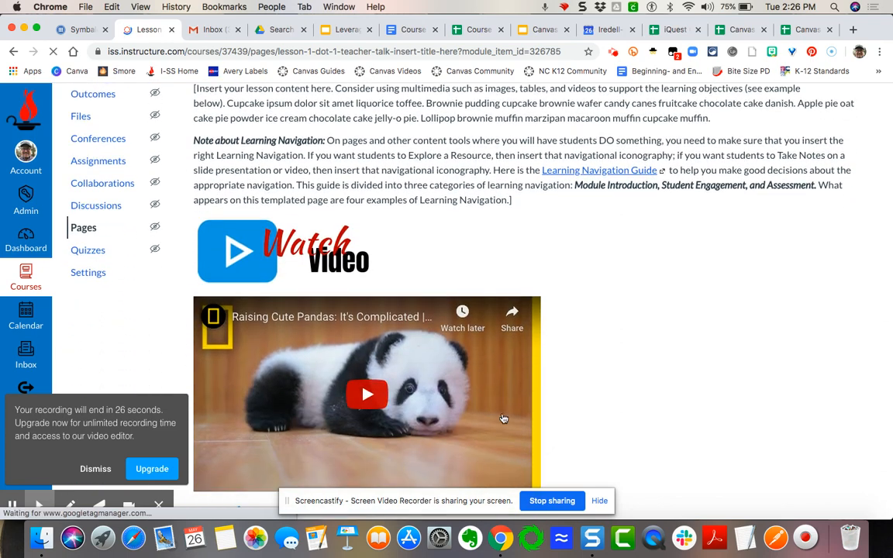
scroll(down, 3)
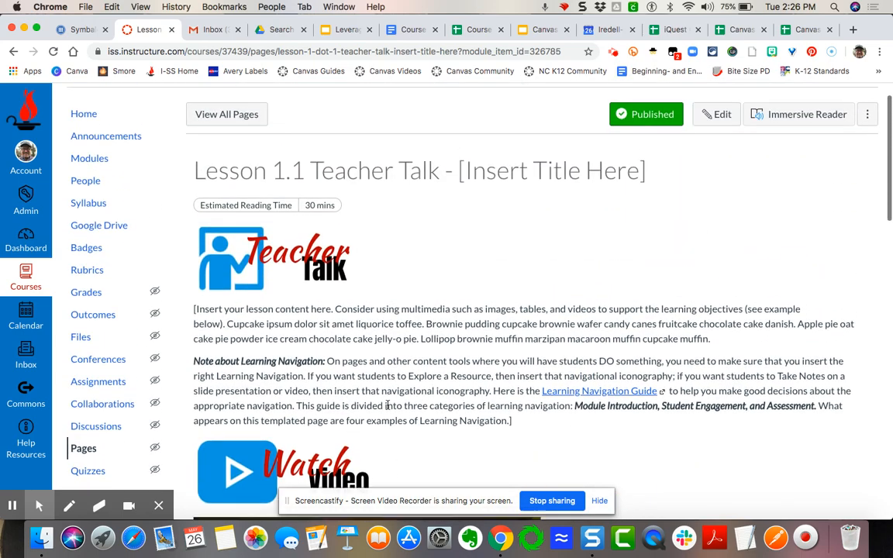
click(90, 198)
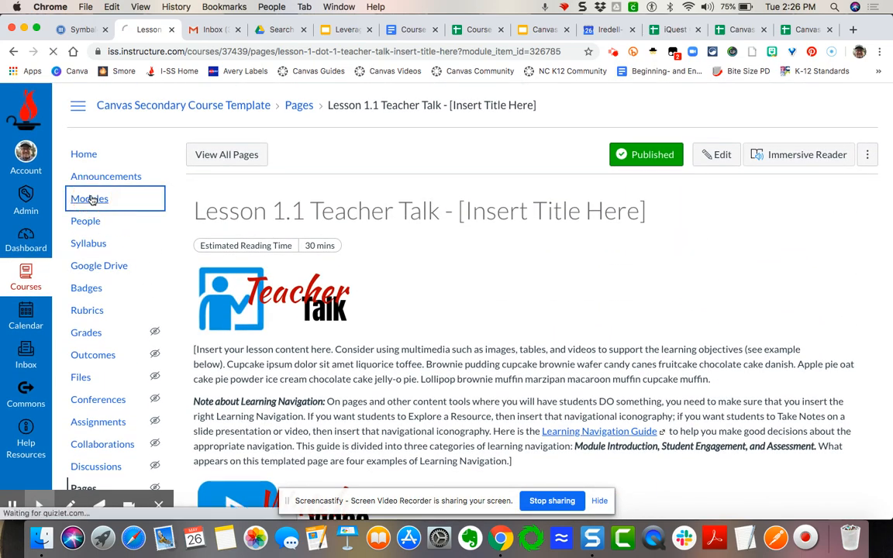
Step: Return to the course Modules page, landing on the Teacher ONLY module
click(90, 198)
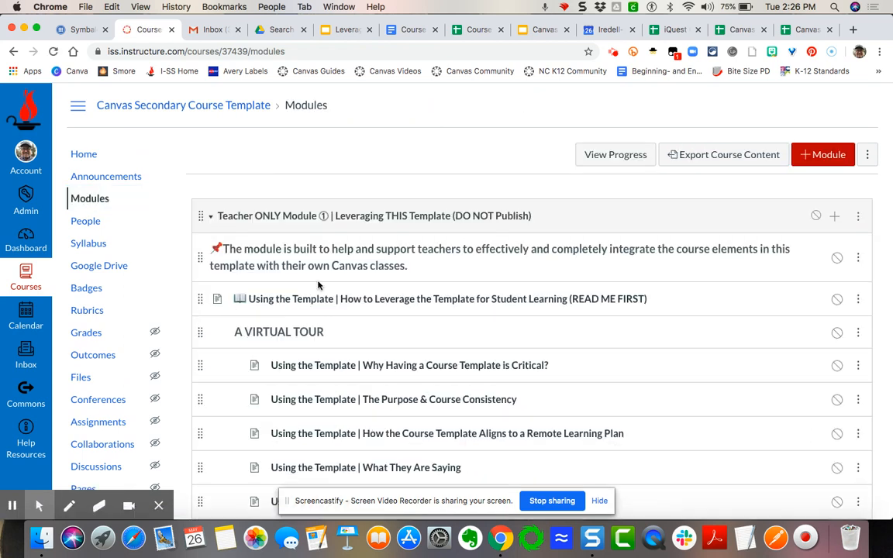
mouse_move(543, 400)
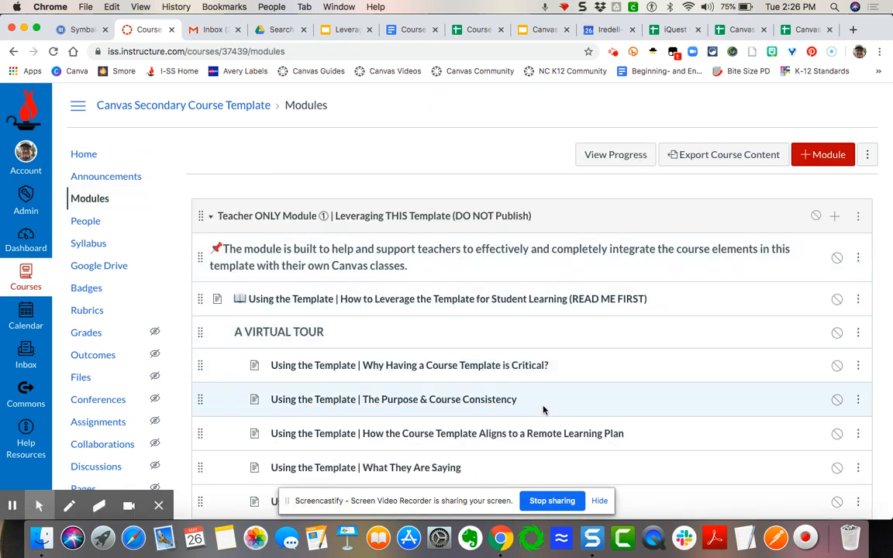
mouse_move(577, 444)
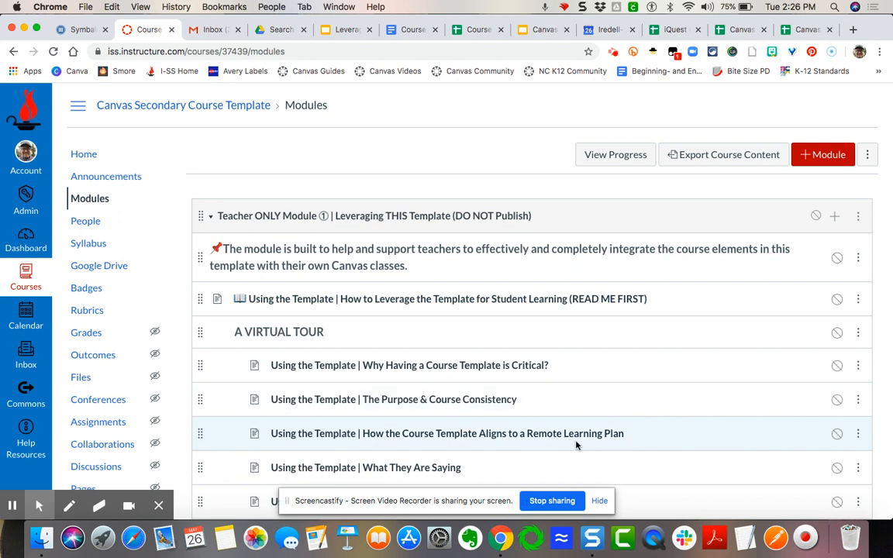